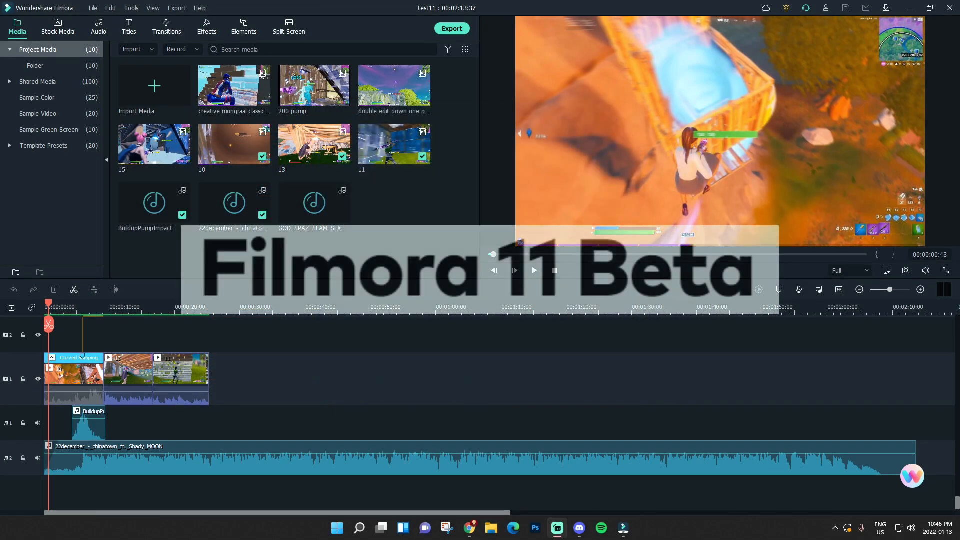
- Reopen the test11 gameplay project in the editor from the Cloud Backup tab
click(514, 270)
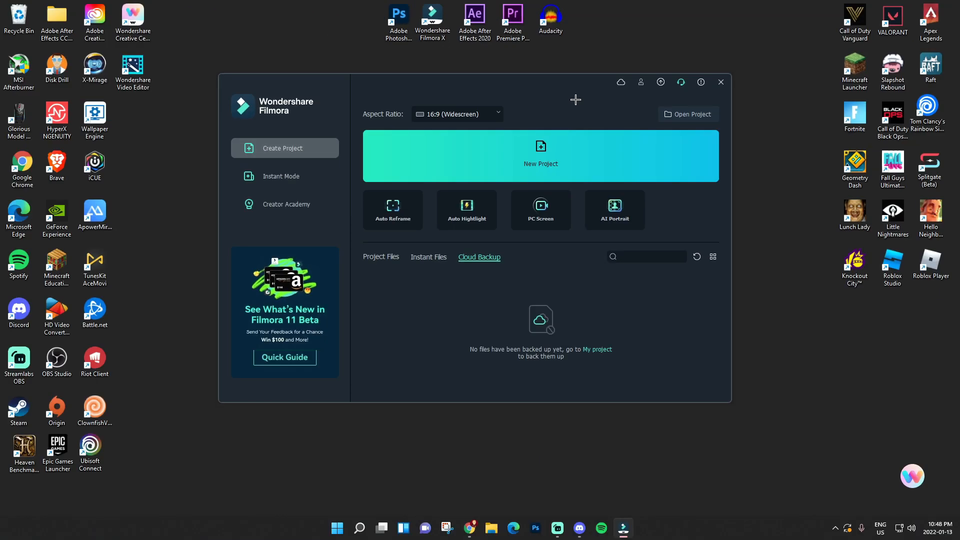
click(539, 155)
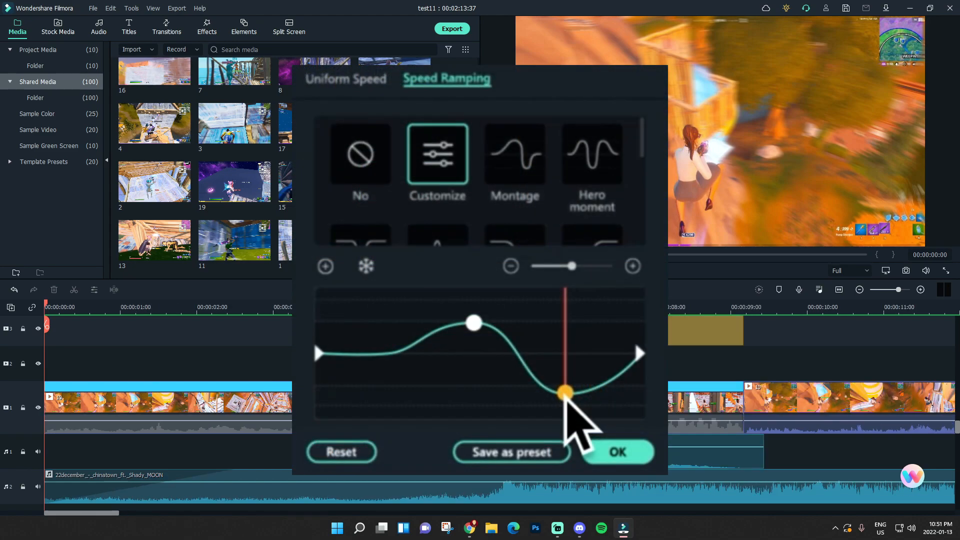
- Give the first clip a customized speed ramp, lengthening it from 8:34 to 9:10
click(617, 452)
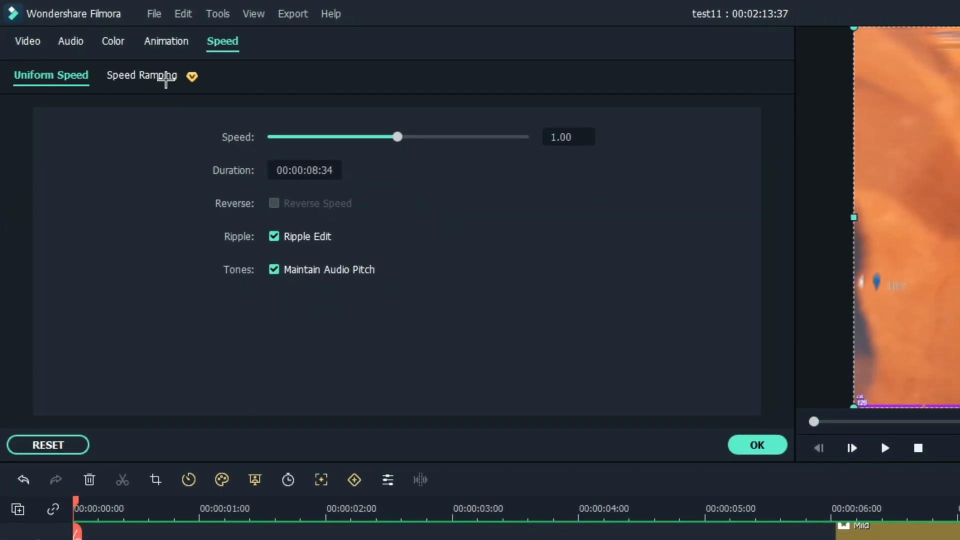
click(141, 75)
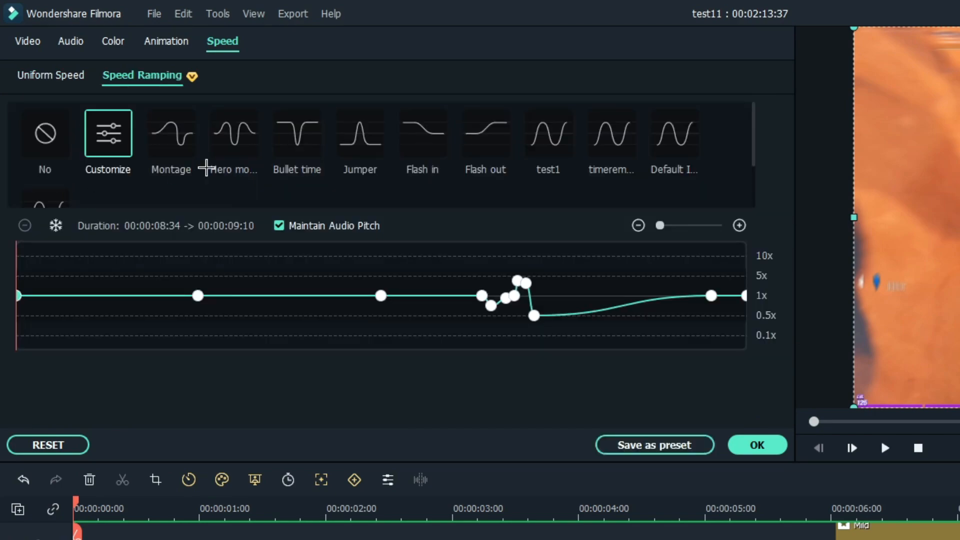
mouse_move(263, 146)
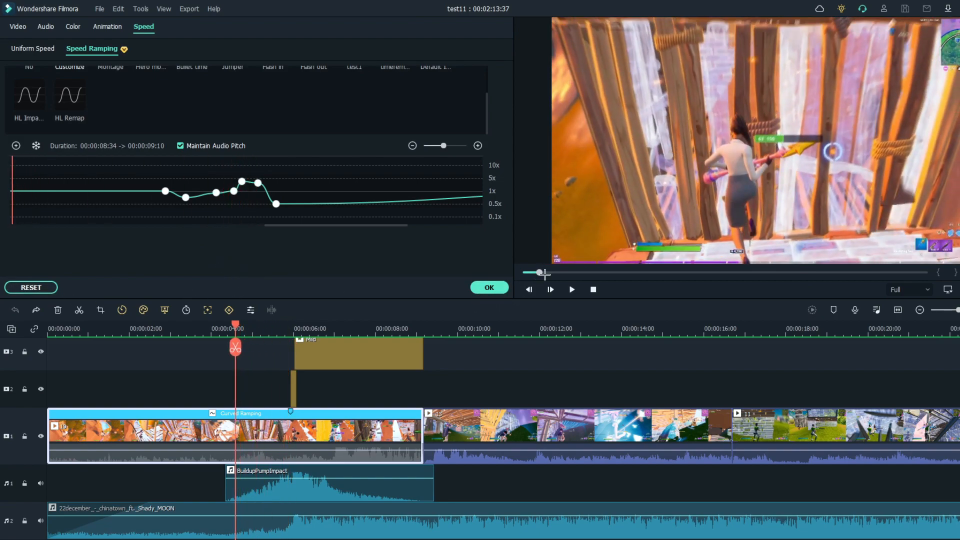
- Select the second gameplay clip for custom speed points near 1x
click(489, 287)
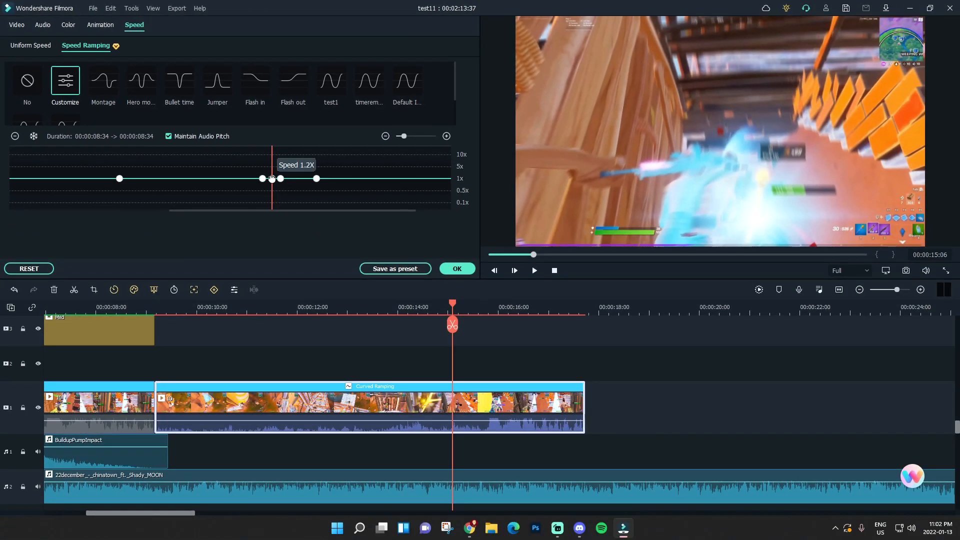
- Pull speed curve points down toward 0.5x to create slow-motion dips
drag(271, 178, 271, 170)
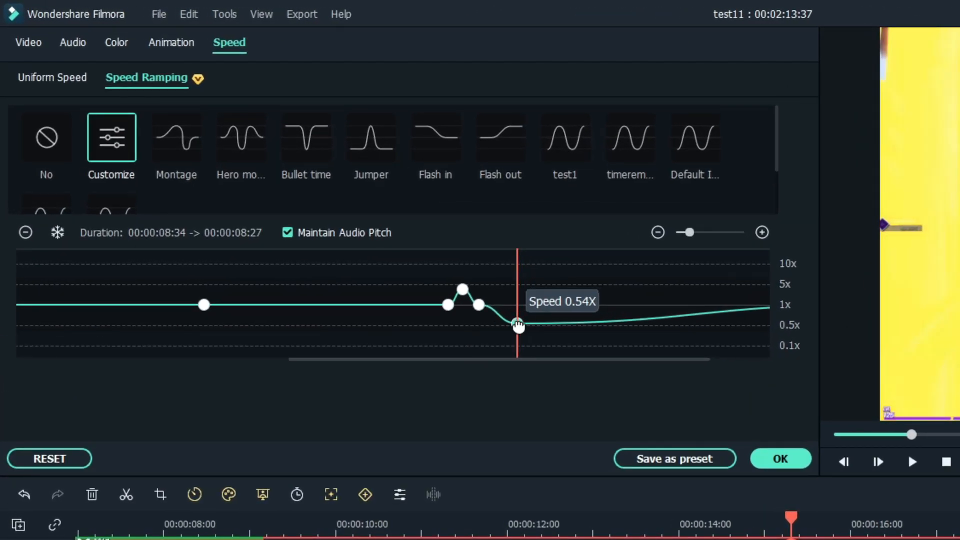
click(780, 458)
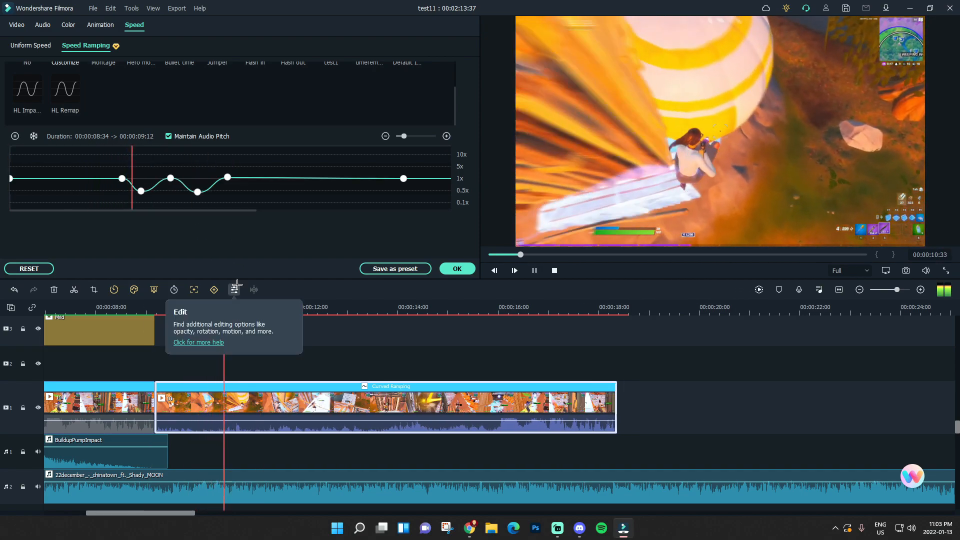
click(324, 307)
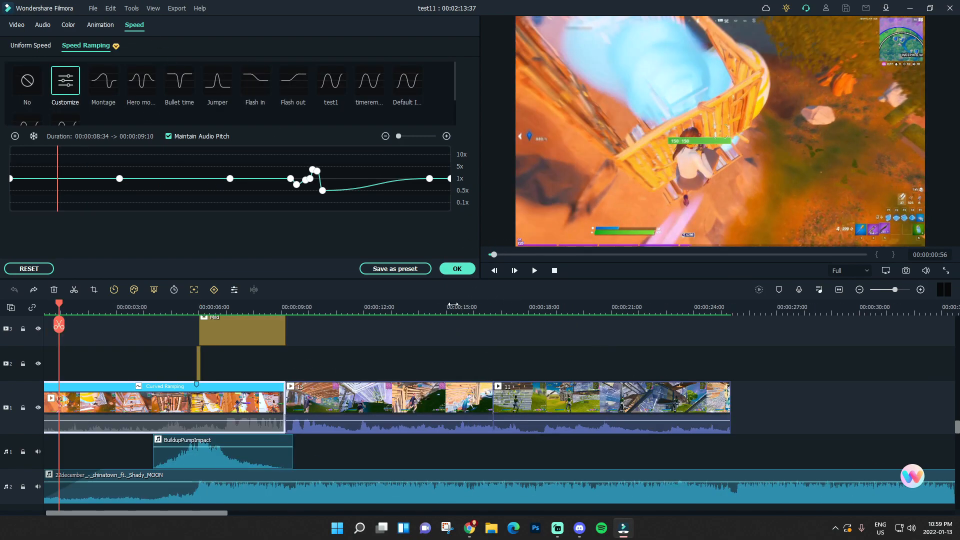
- Try the Montage speed ramp preset on the second clip and preview it
click(457, 268)
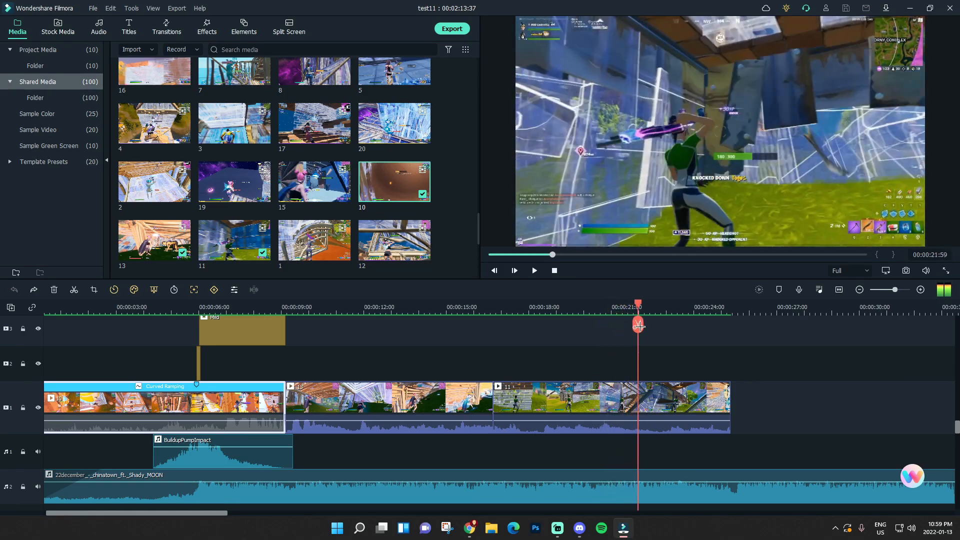
click(461, 307)
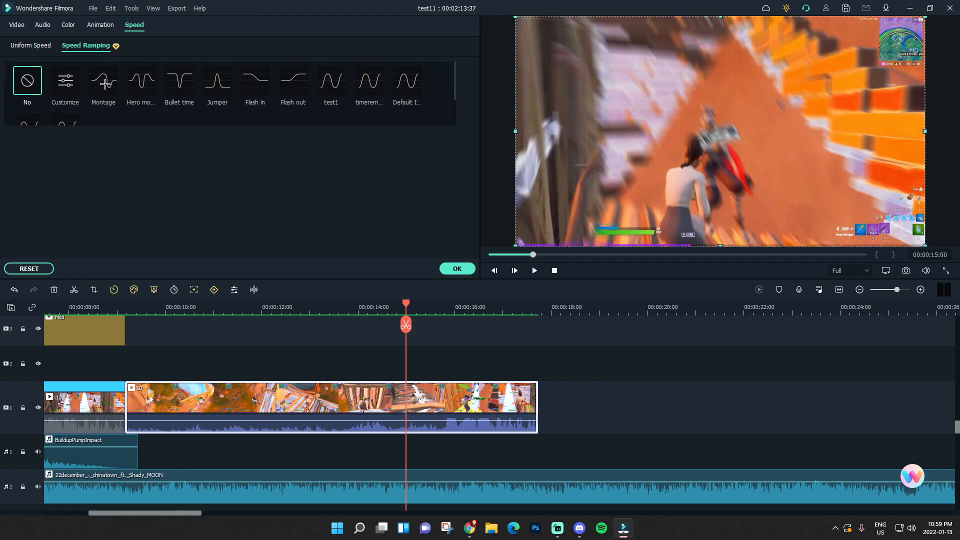
click(103, 80)
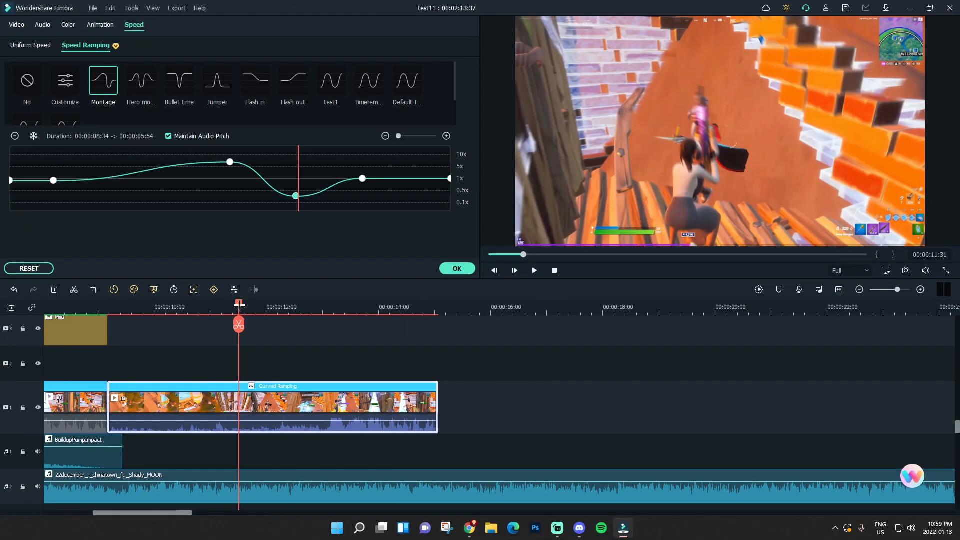
drag(239, 303, 222, 303)
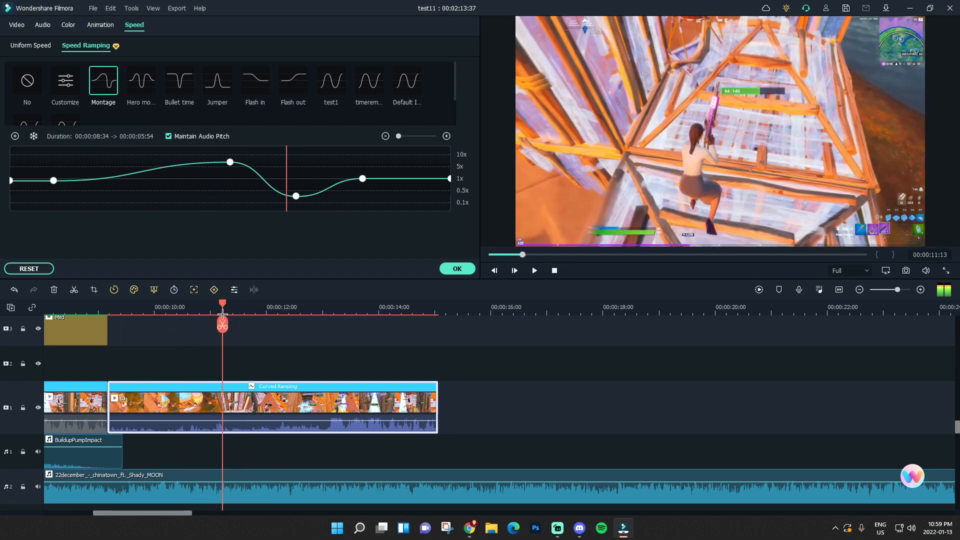
click(533, 270)
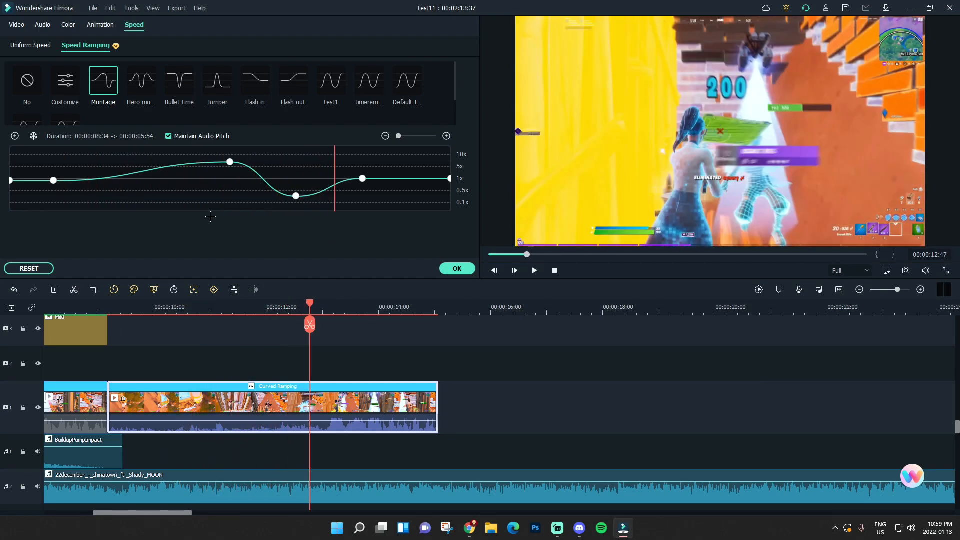
mouse_move(109, 407)
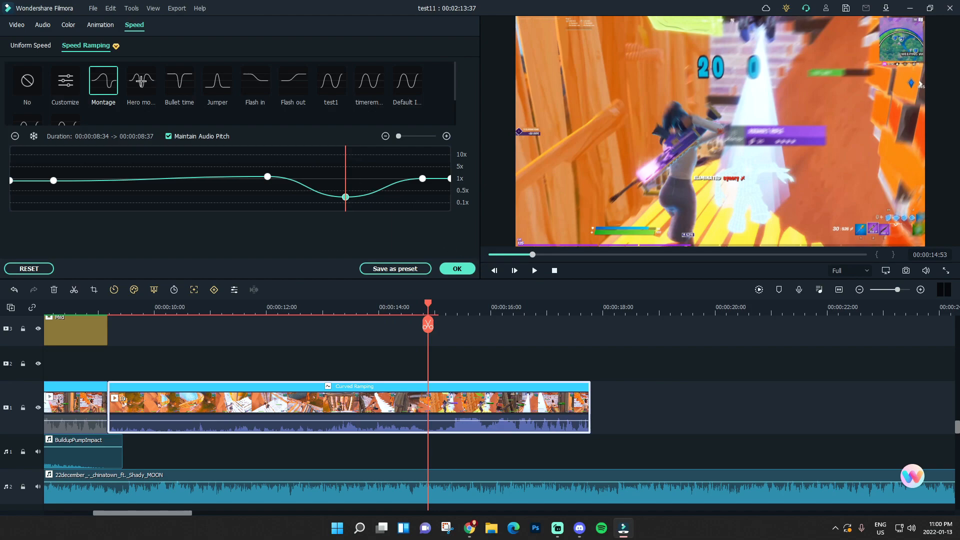
- Apply the Jumper speed ramp preset instead, preview it and confirm with OK
click(140, 80)
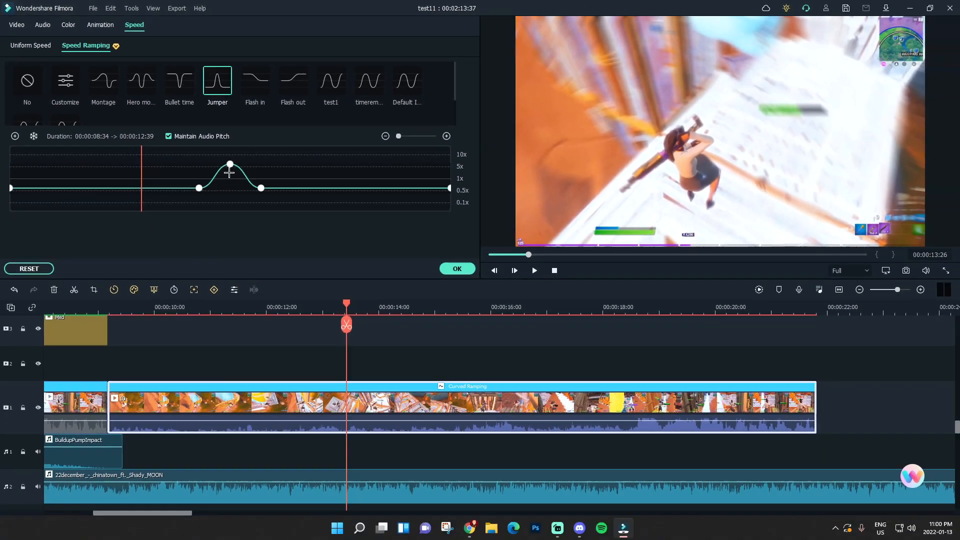
click(533, 270)
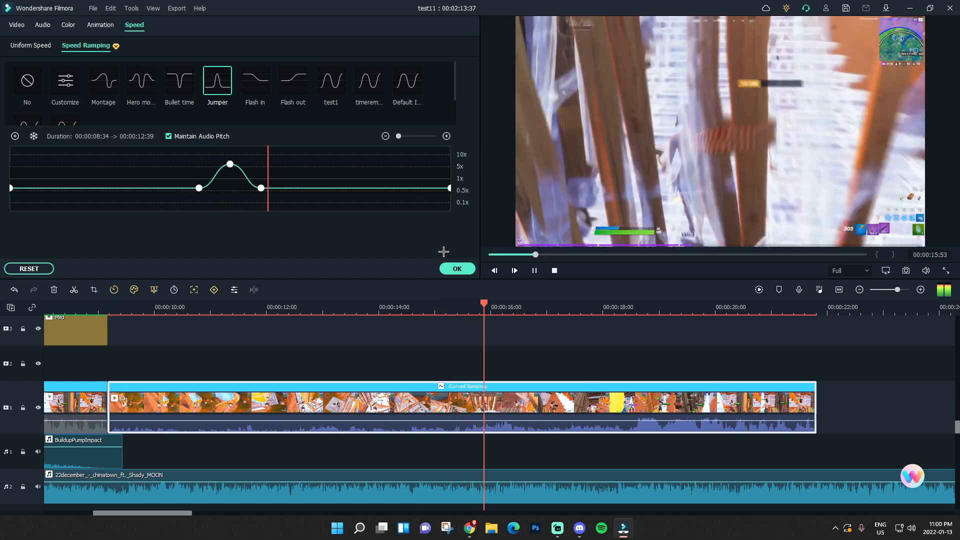
click(456, 268)
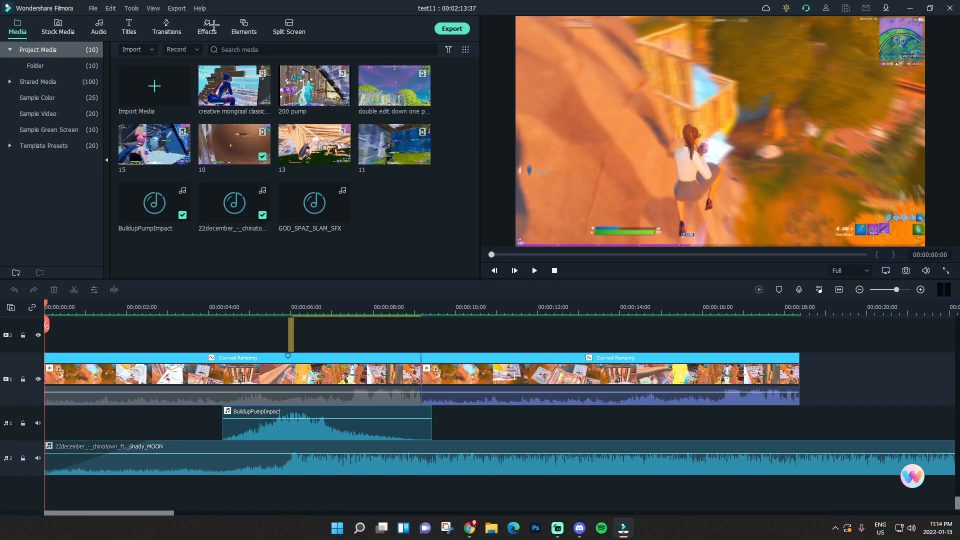
- Browse the BorisFX effect groups (Particle, Blur, Lights) in the Effects library
click(207, 28)
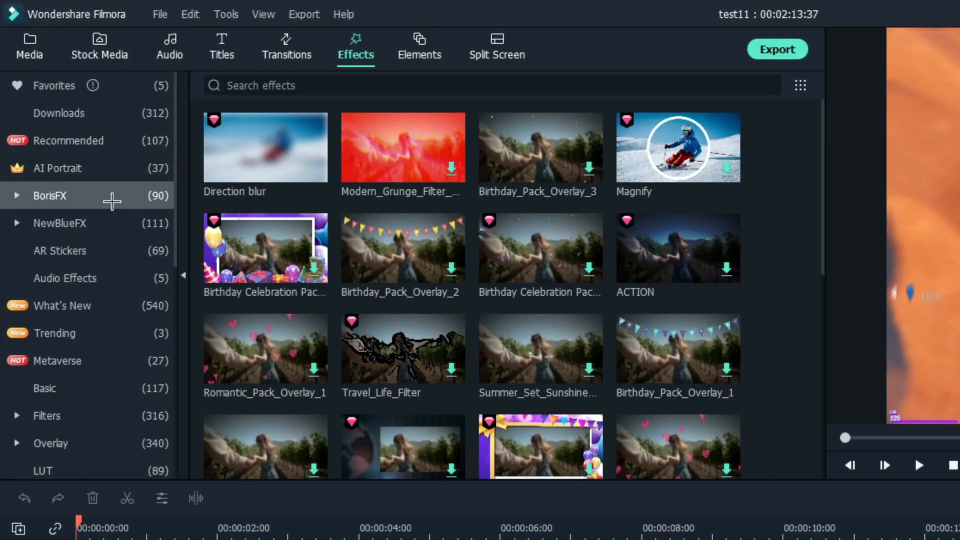
click(49, 195)
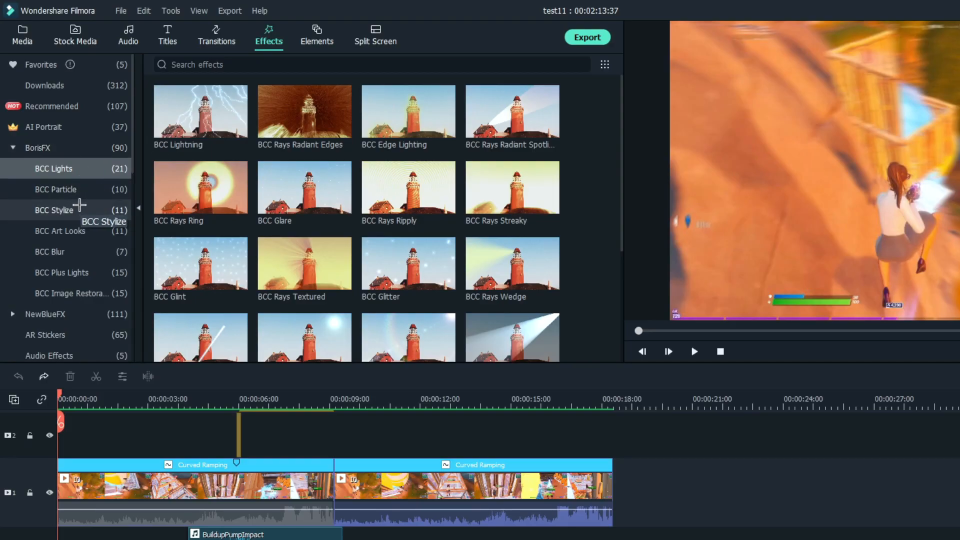
click(56, 189)
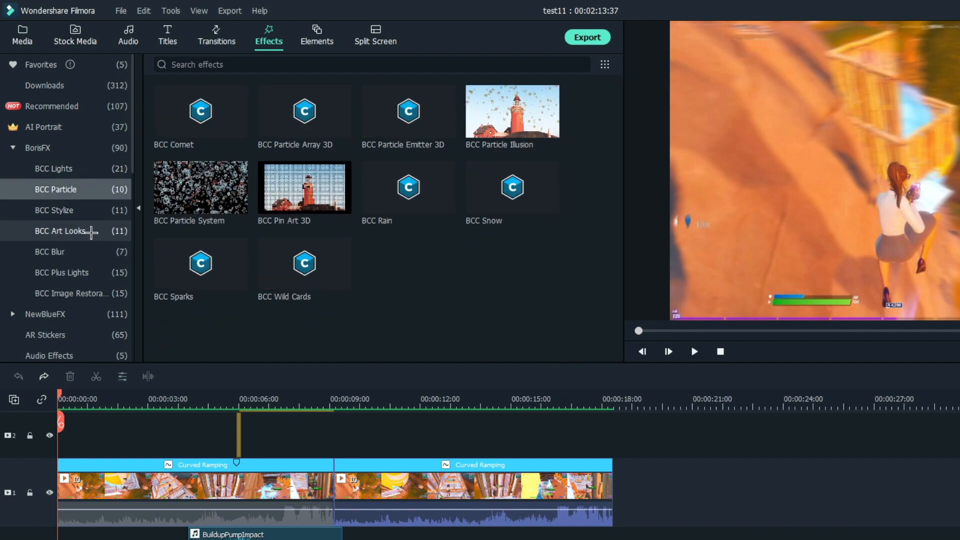
click(49, 252)
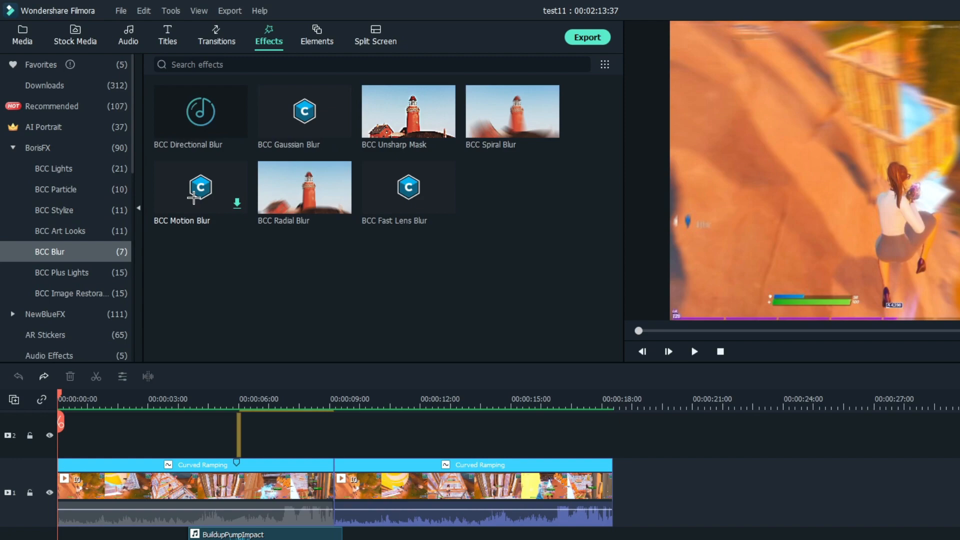
click(64, 210)
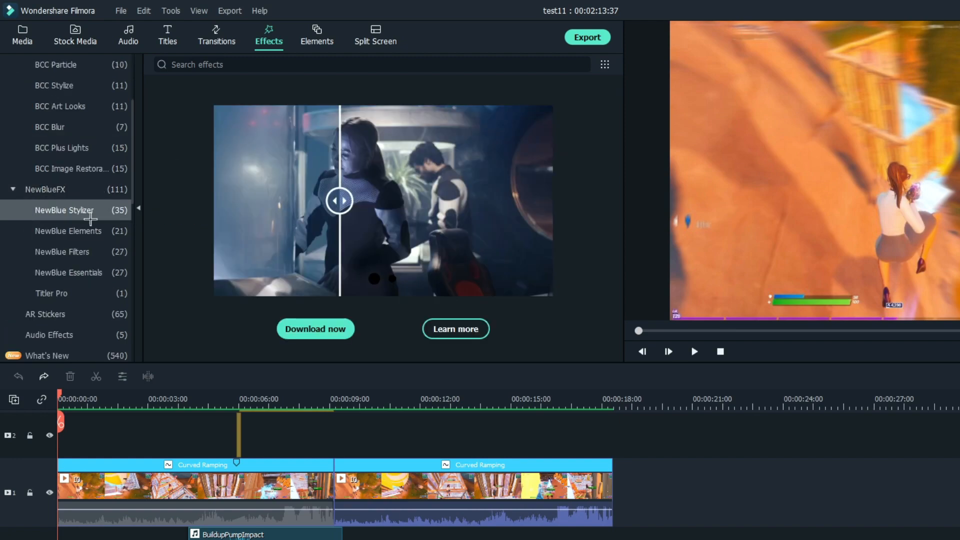
mouse_move(219, 283)
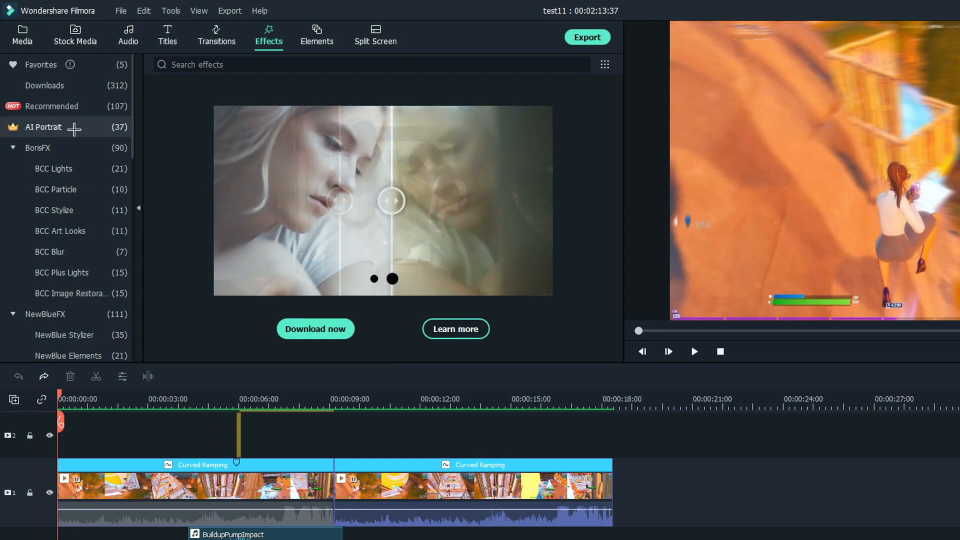
click(56, 189)
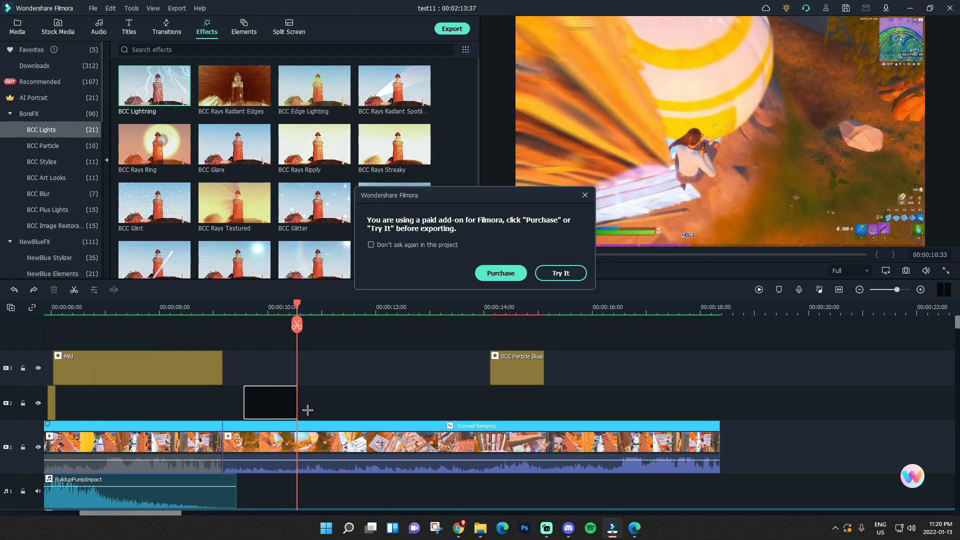
- Try BCC Lightning on track 2 and place BCC Spotlight right after it, also on trial
click(559, 272)
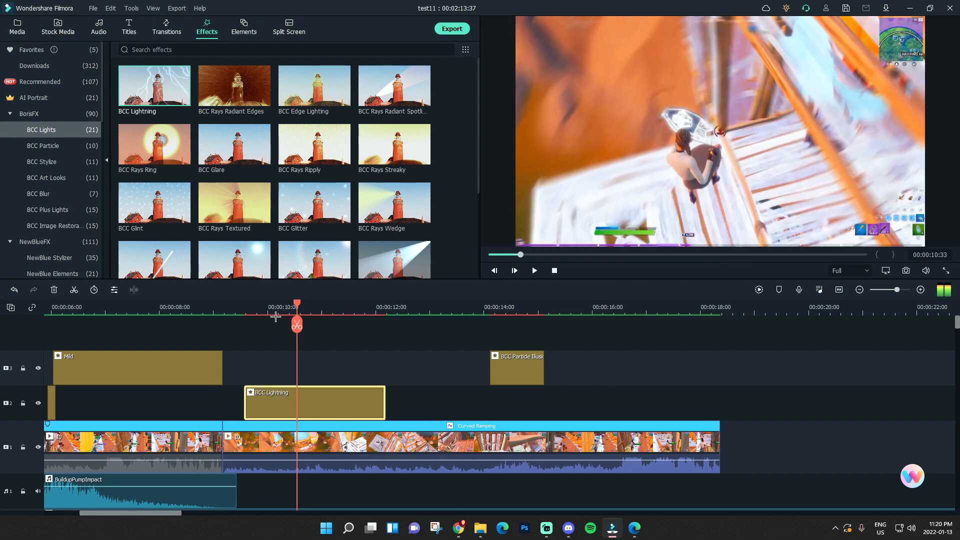
drag(297, 305, 358, 305)
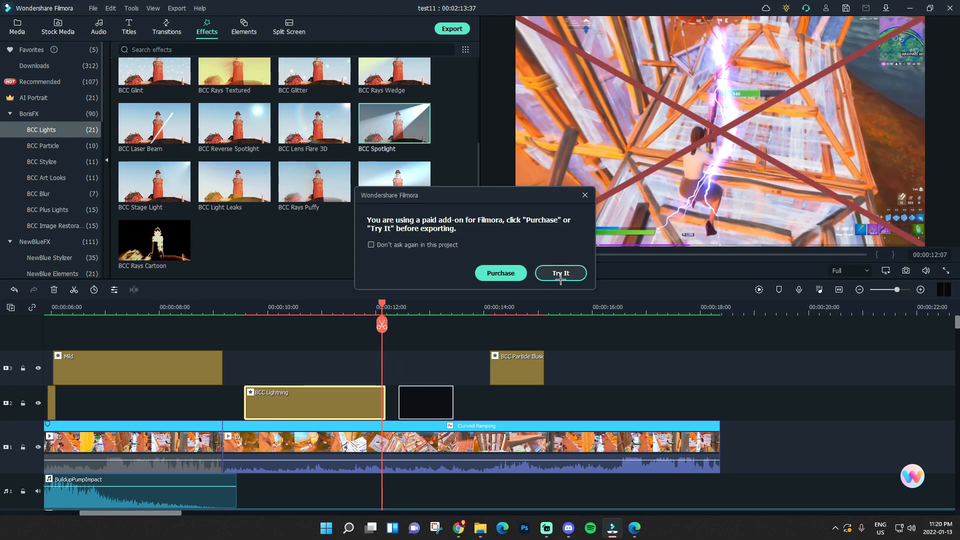
click(559, 272)
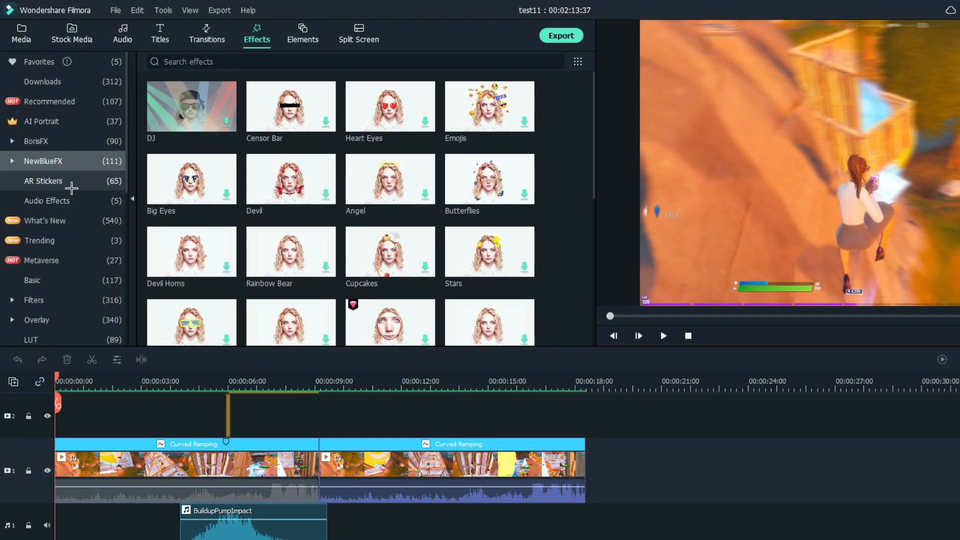
- Postpone loading old presets and go to the first clip's mask options
click(39, 61)
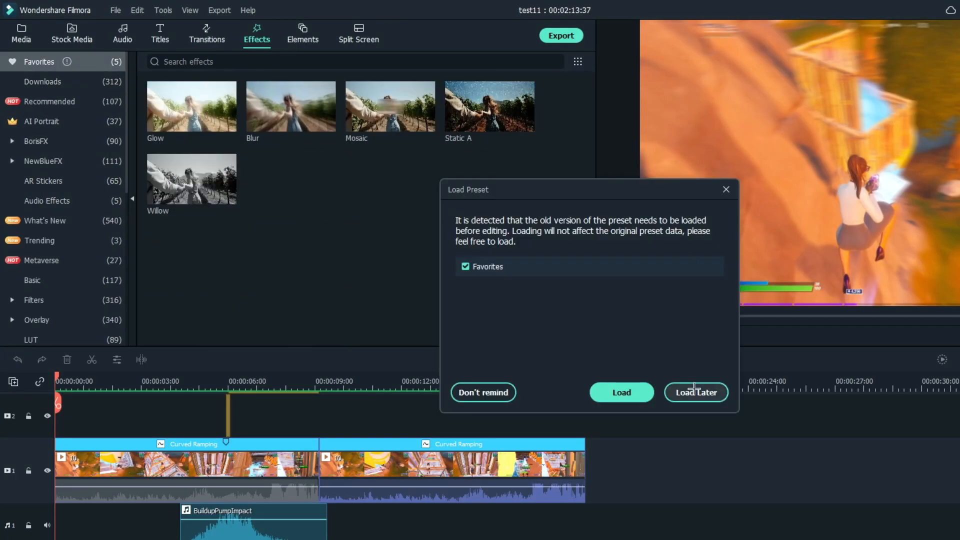
click(696, 392)
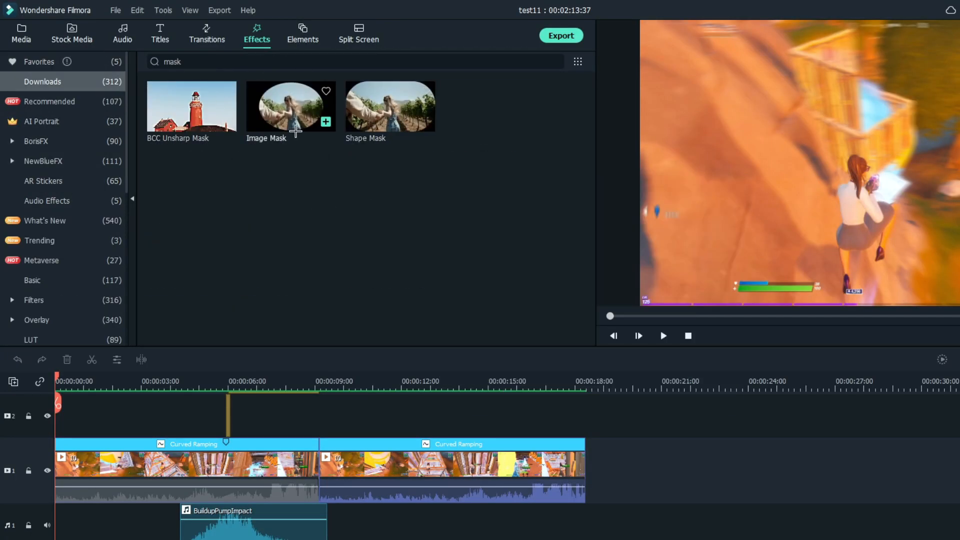
mouse_move(24, 32)
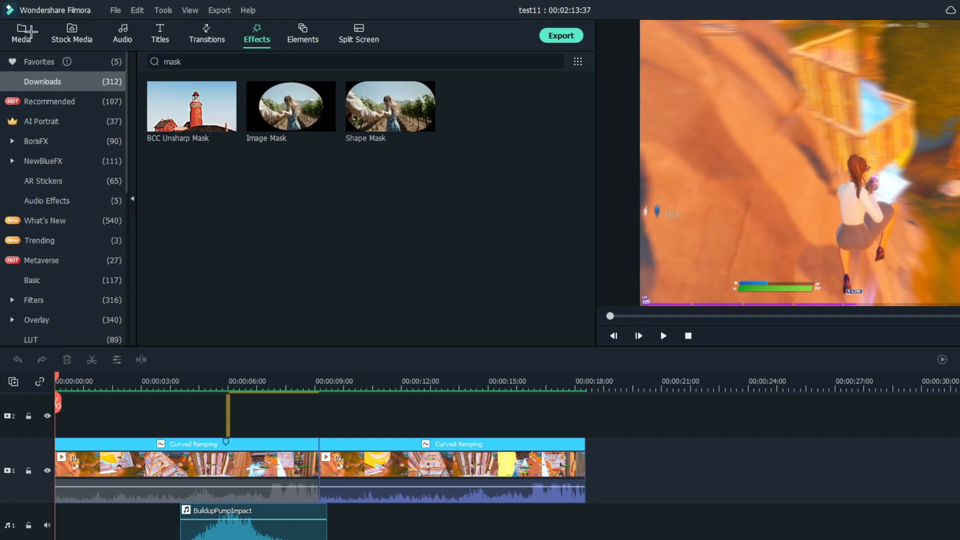
click(21, 33)
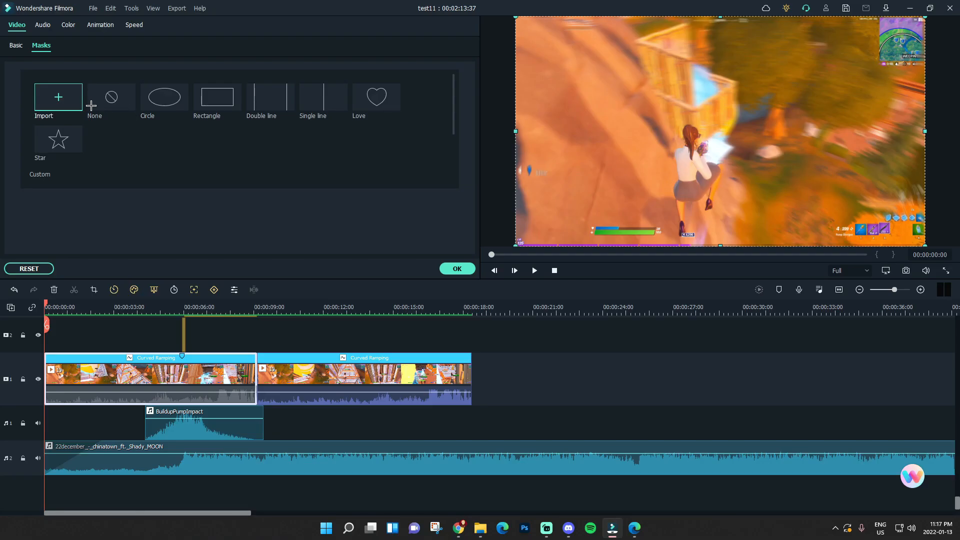
- Mask the first clip with a circle shape and reveal the custom mask settings
scroll(up, 3)
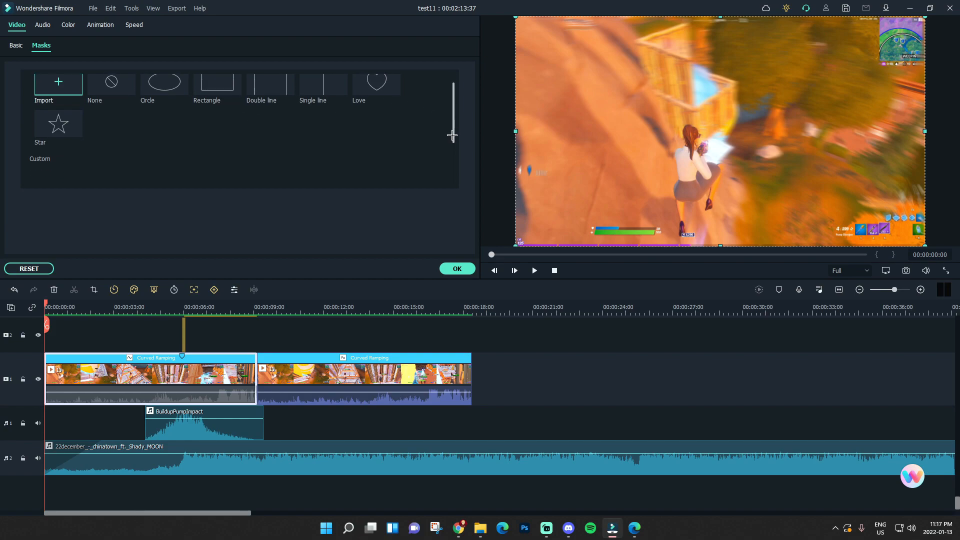
click(163, 96)
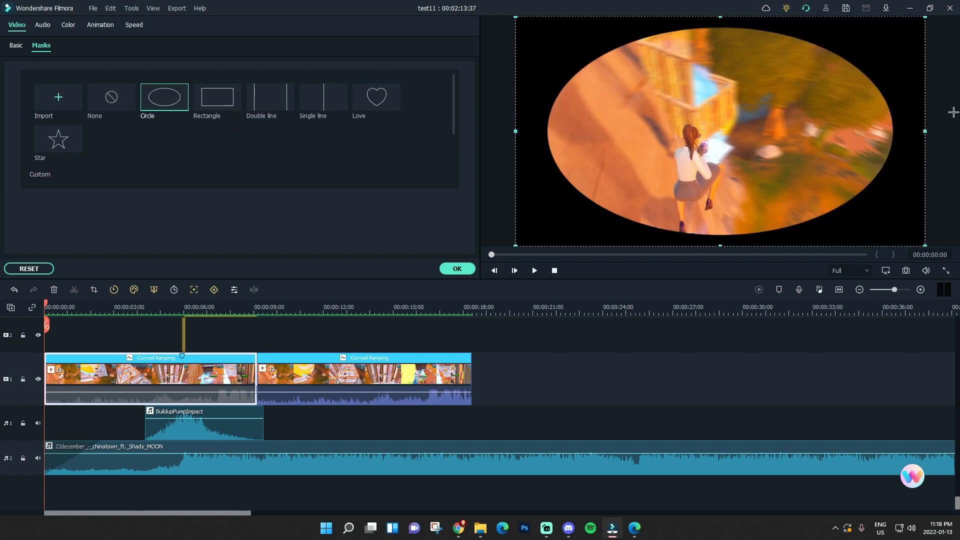
click(40, 174)
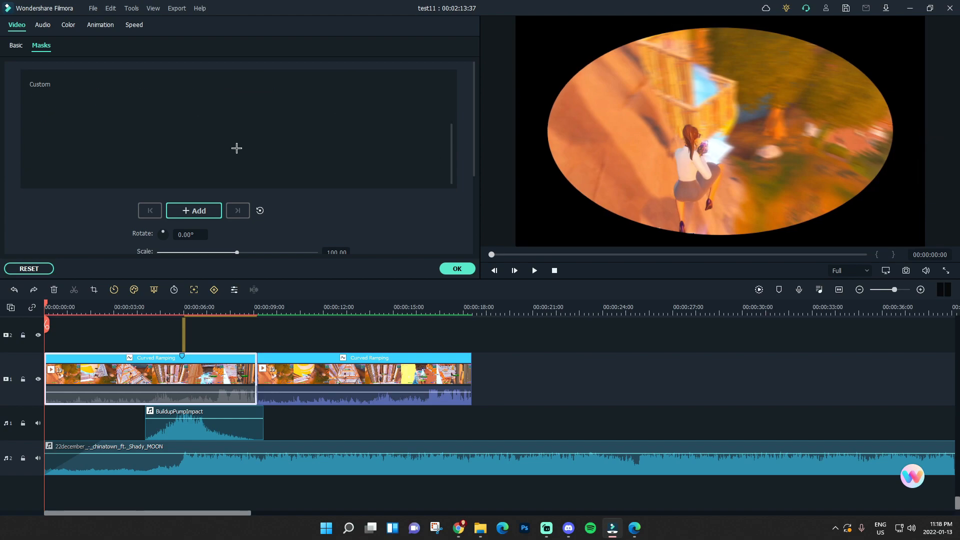
scroll(down, 3)
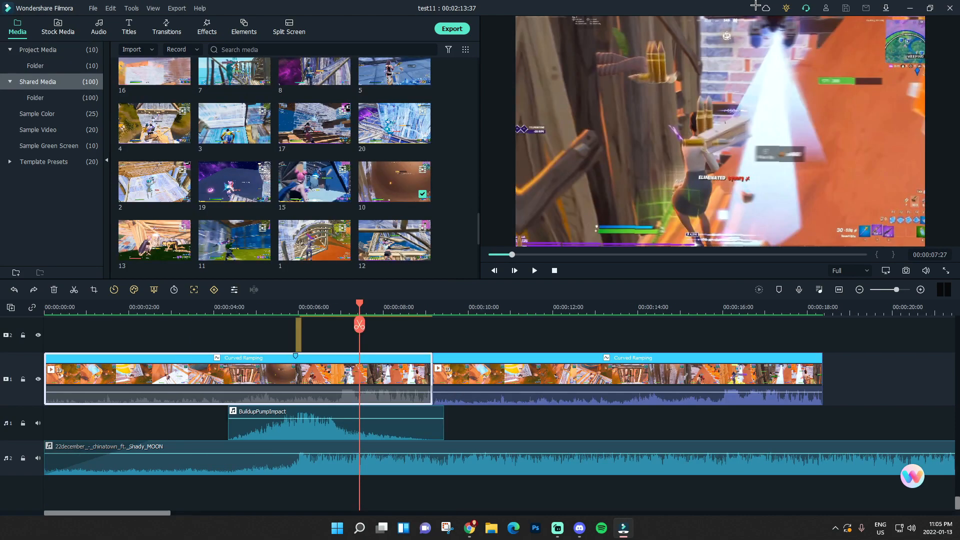
- Show the Cloud Disk overview reporting 0.0MB of 1024.0MB used
click(752, 8)
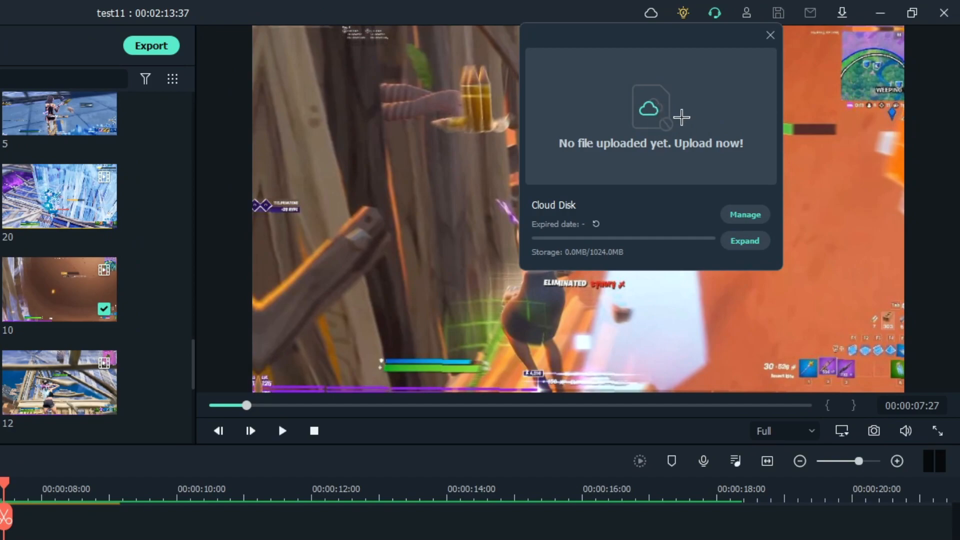
mouse_move(660, 88)
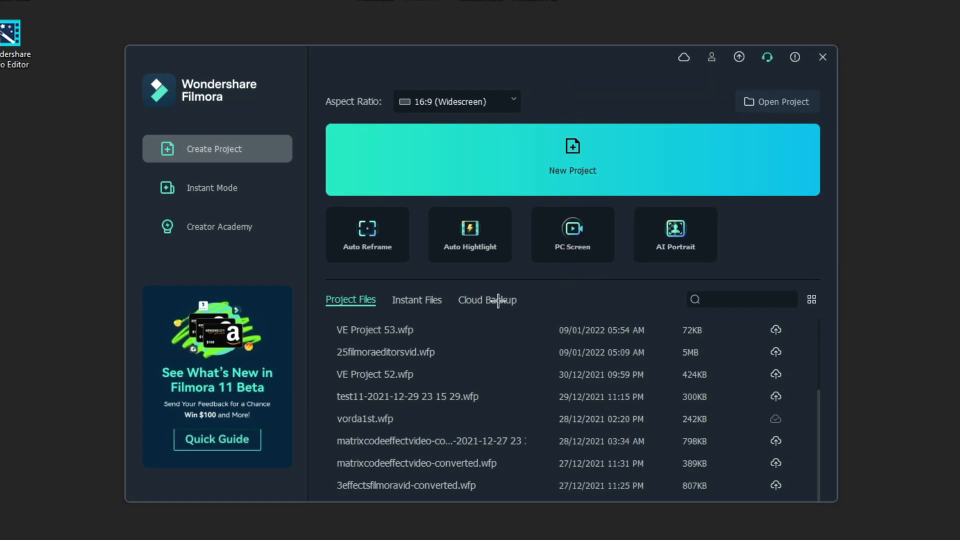
- List cloud backups, view sharing options for vorda1st.wfp, then cancel them
click(482, 300)
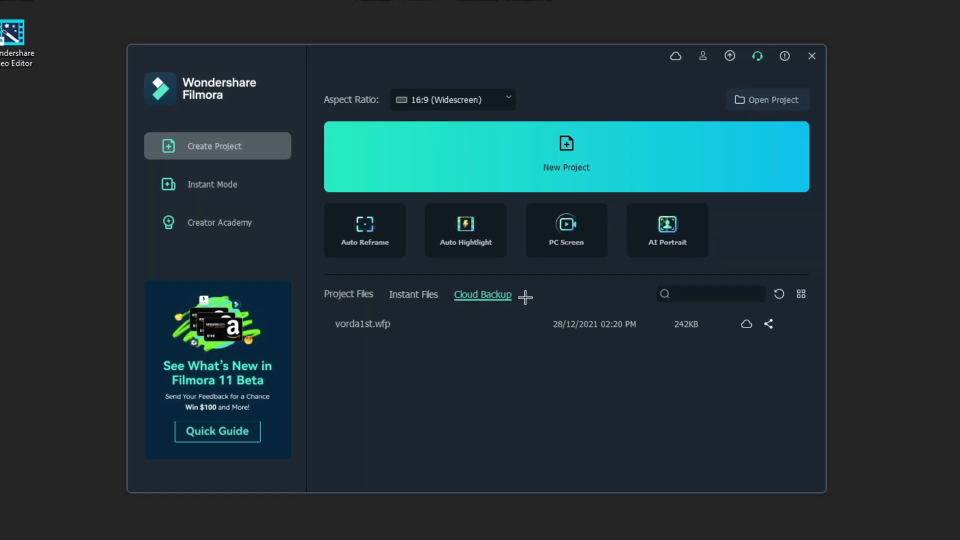
click(768, 324)
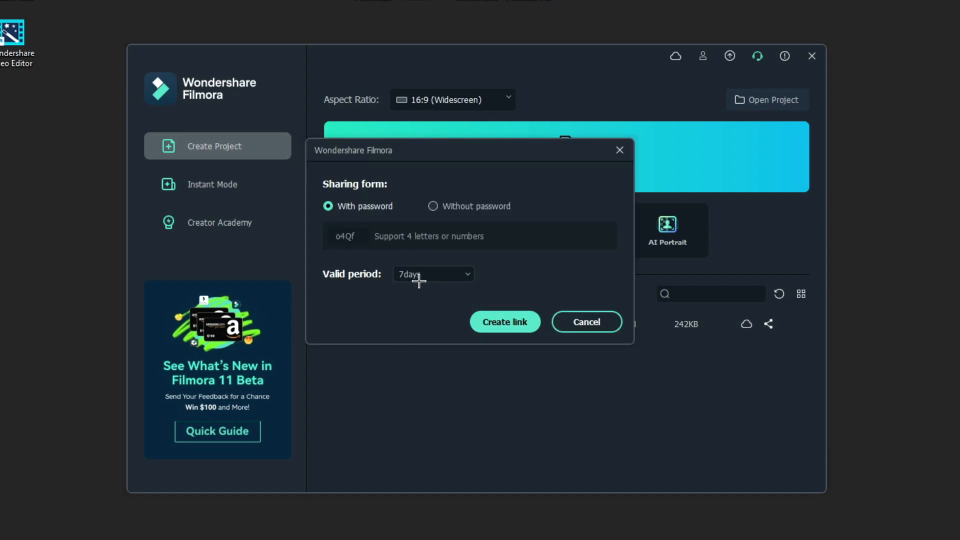
mouse_move(463, 208)
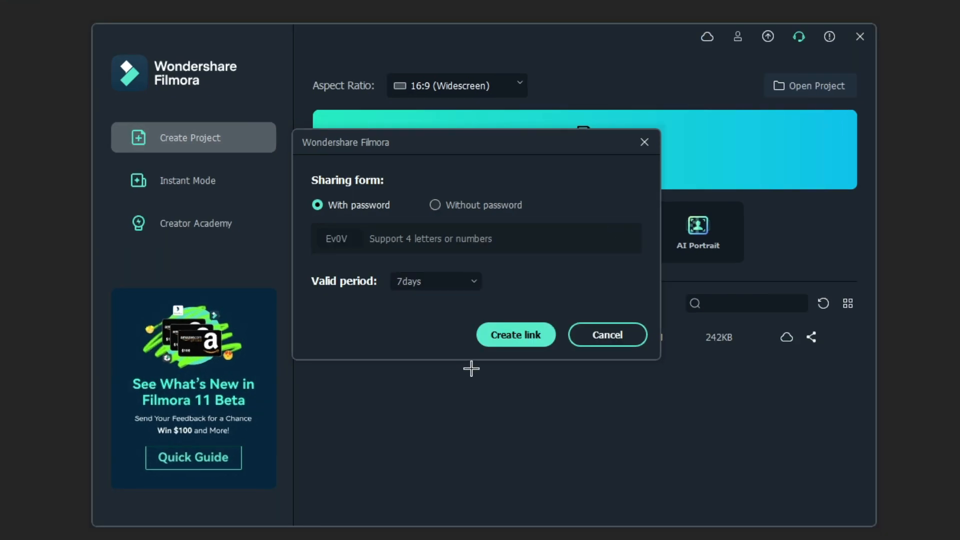
click(607, 334)
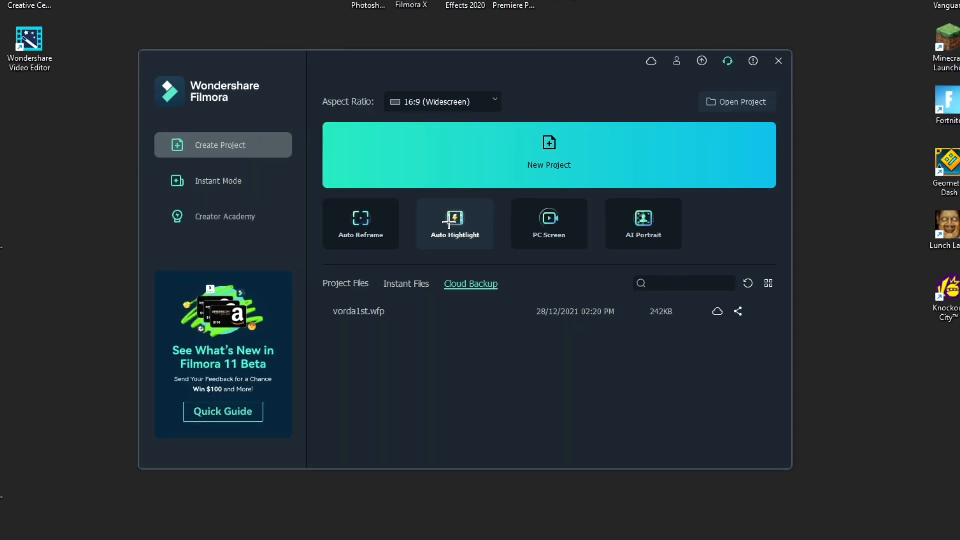
- Start a Beat Sync auto-highlight montage and switch its background music to Garyshawn – Endless Love
click(455, 223)
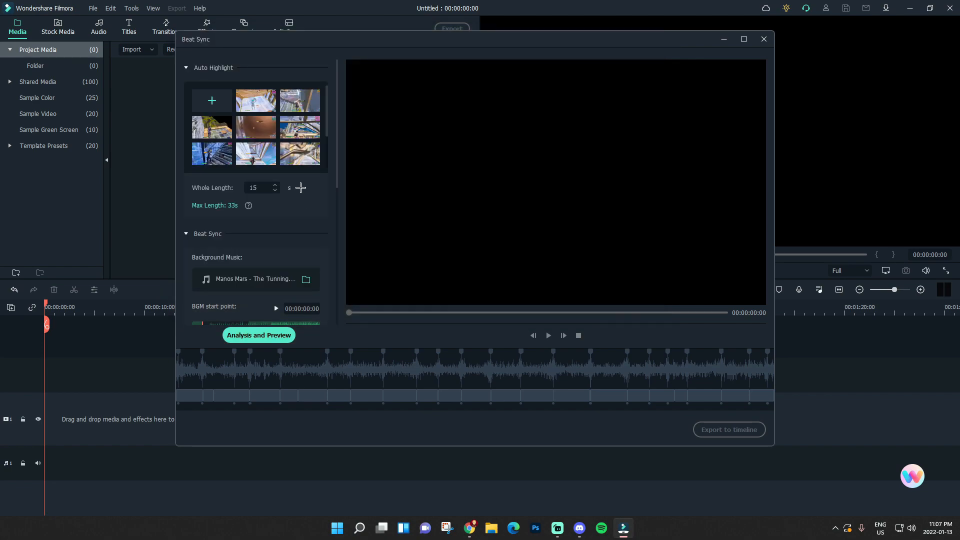
scroll(down, 3)
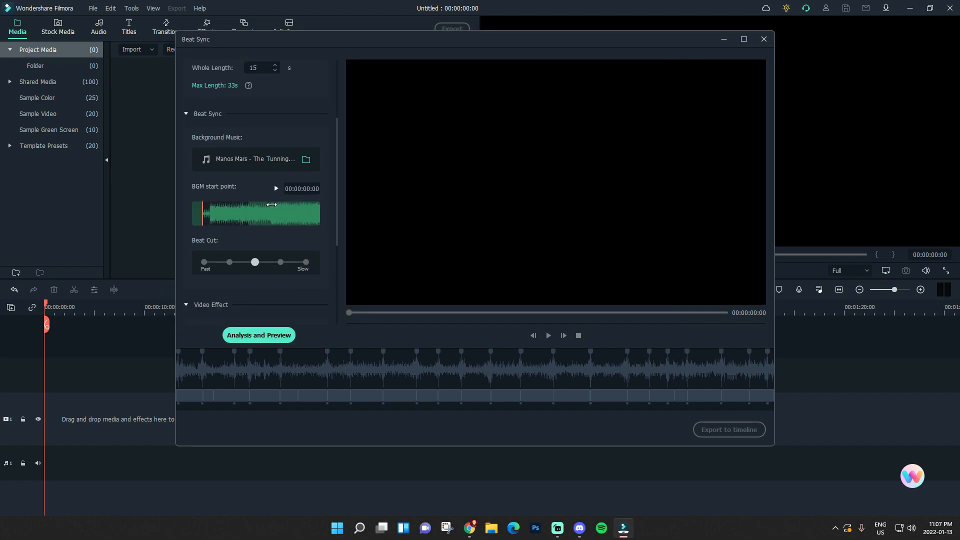
click(306, 159)
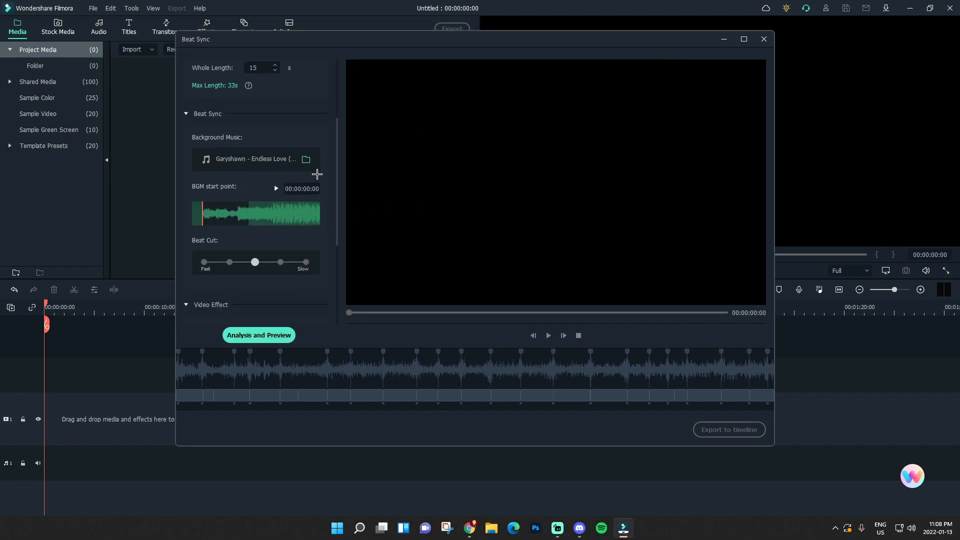
scroll(down, 3)
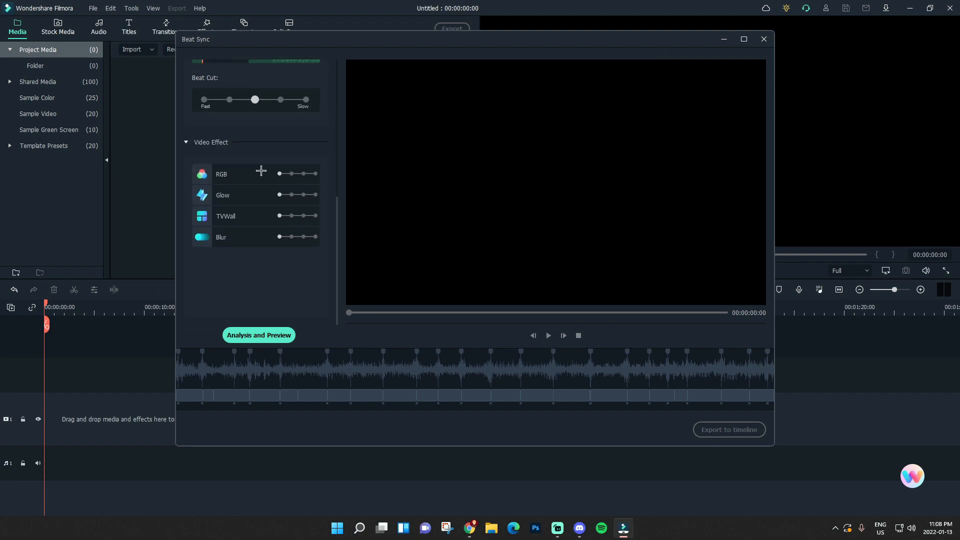
mouse_move(288, 195)
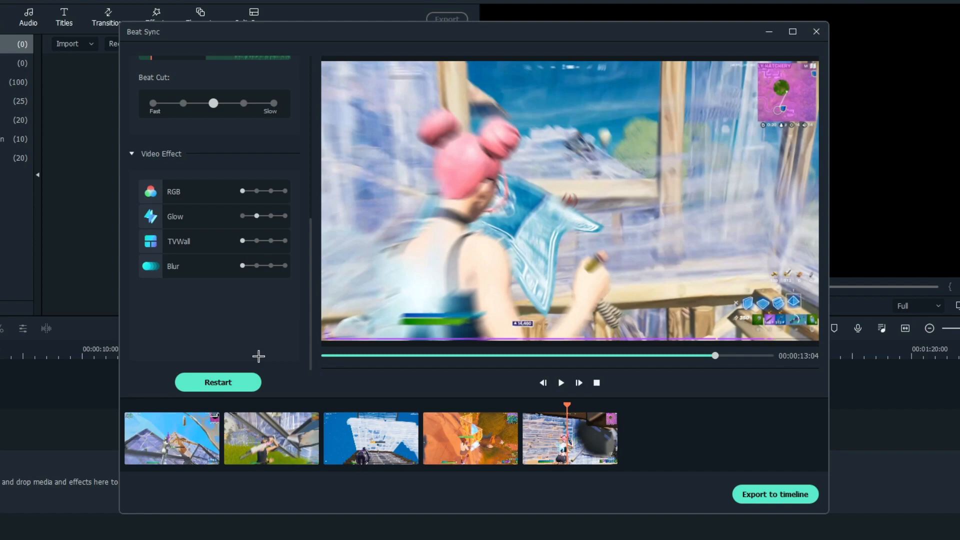
- Re-run Analysis and Preview with stronger RGB, Glow and Blur effects and Beat Cut toward Fast
click(217, 382)
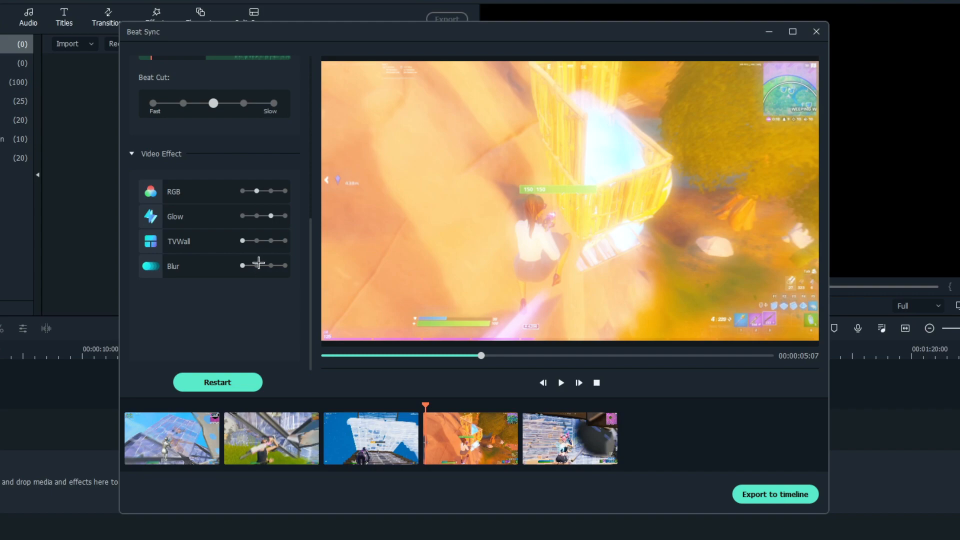
scroll(up, 3)
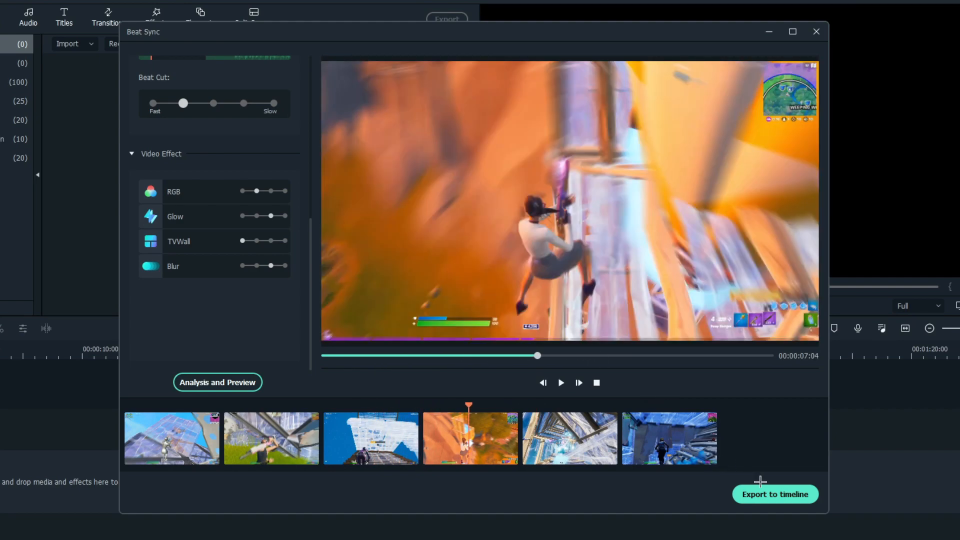
scroll(up, 3)
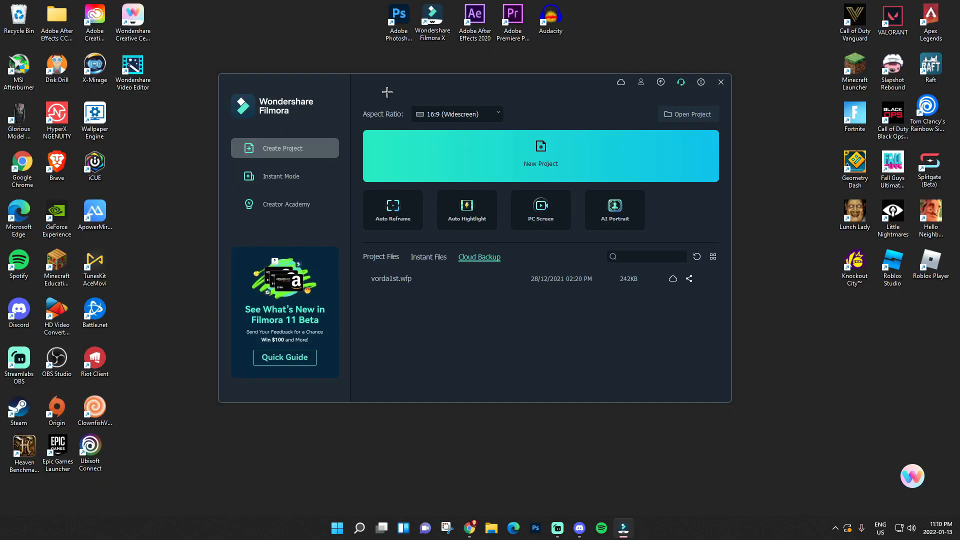
- Enter Instant Mode, scroll to the Upbeat section and preview the WOW! template
click(284, 176)
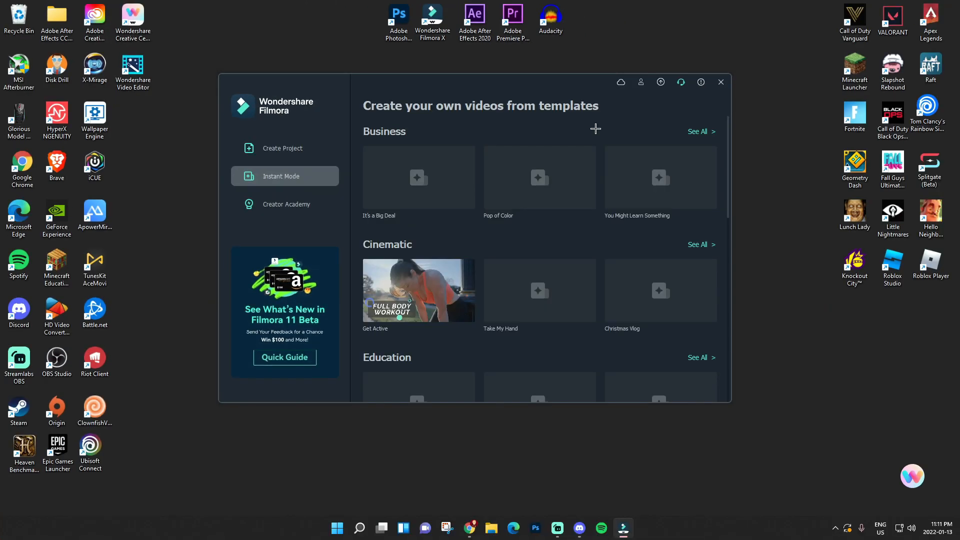
scroll(down, 3)
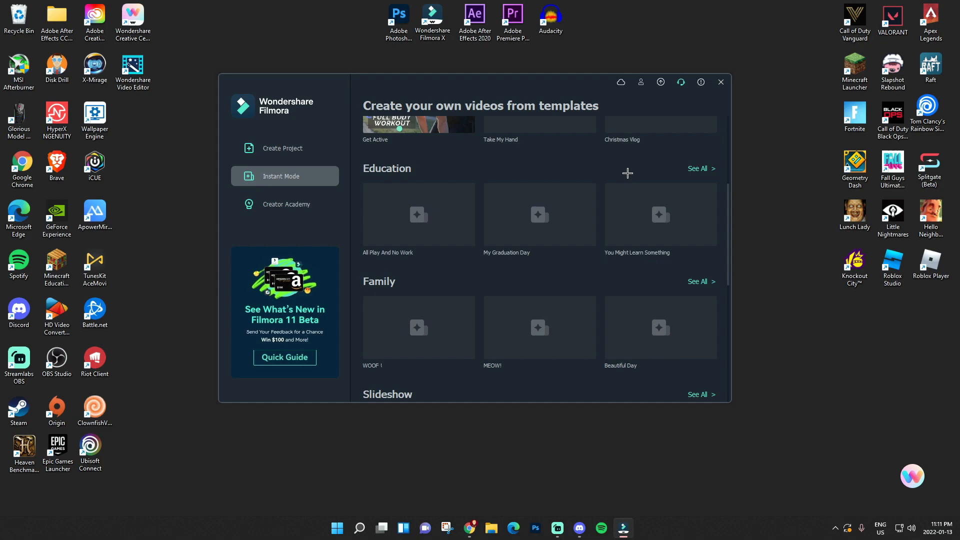
scroll(up, 3)
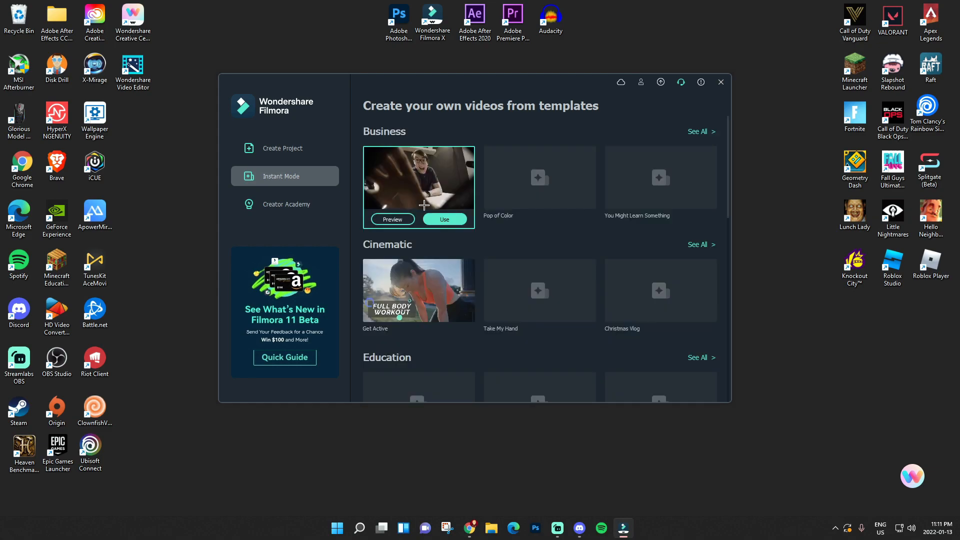
scroll(down, 3)
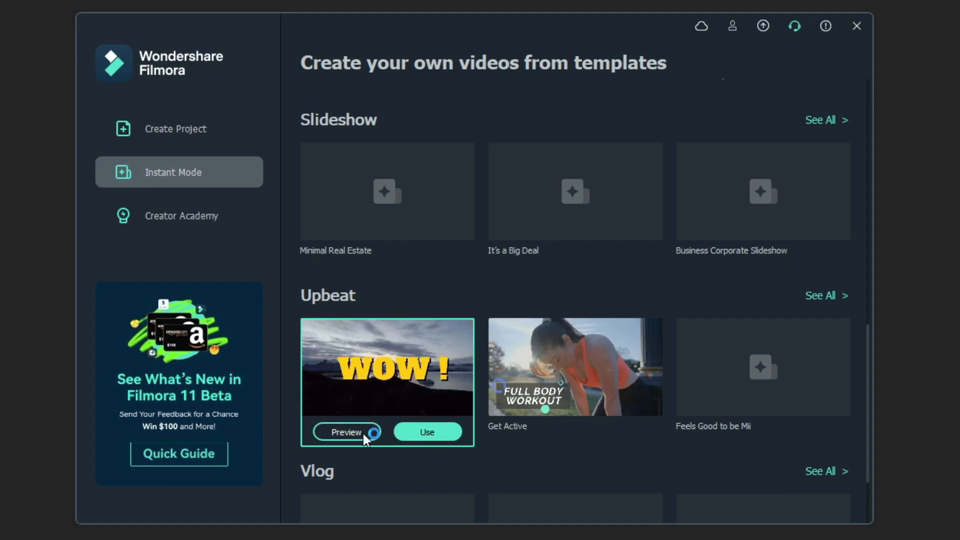
click(346, 432)
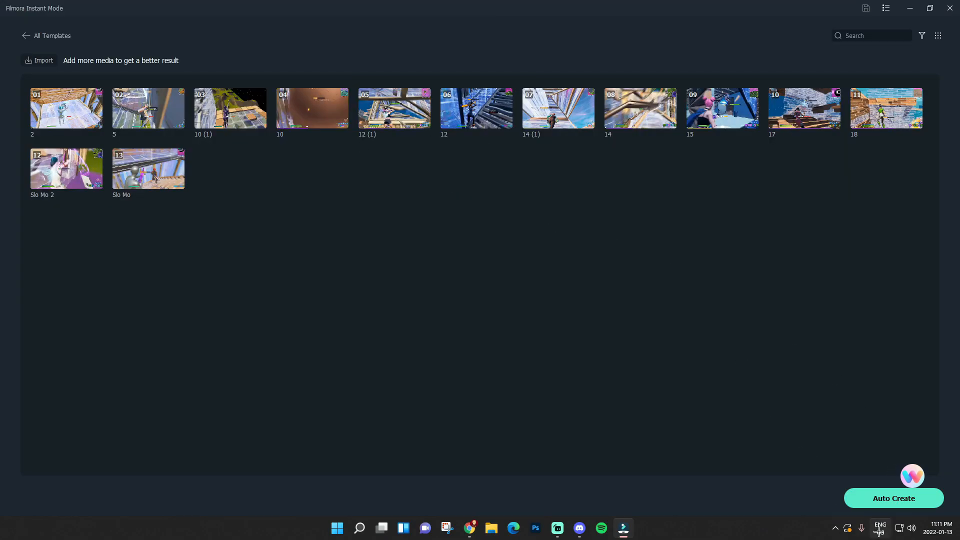
- Auto Create the video from the 13 clips, then pause, rewind and replay the preview
click(893, 498)
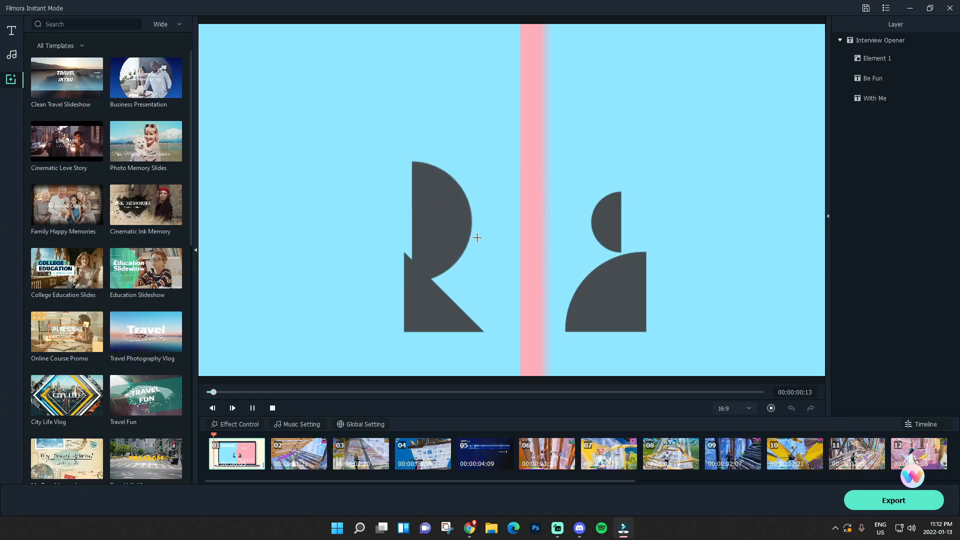
click(232, 408)
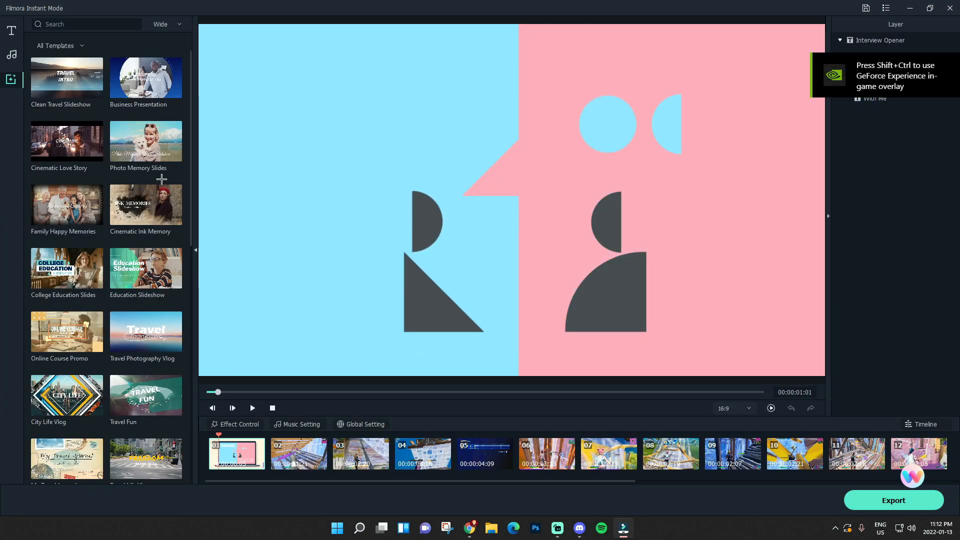
mouse_move(170, 112)
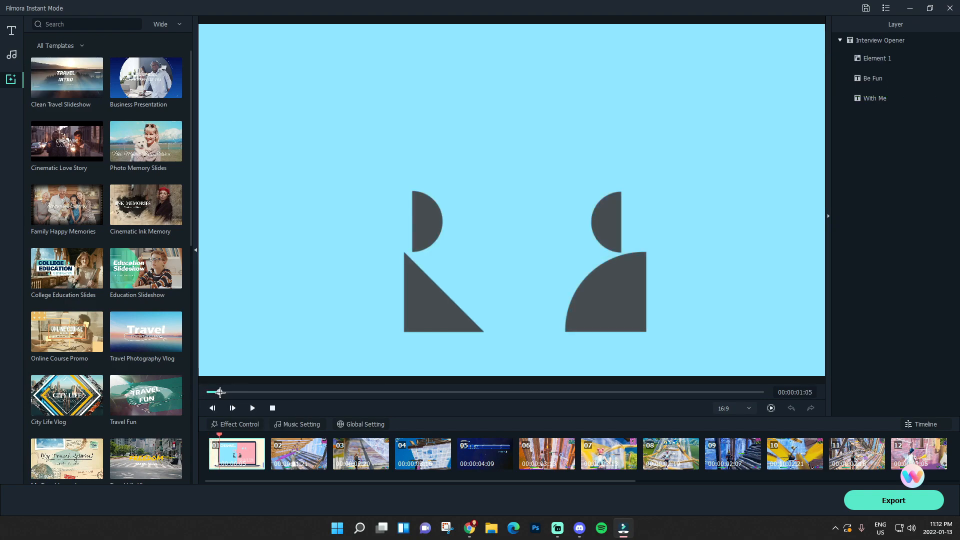
click(211, 408)
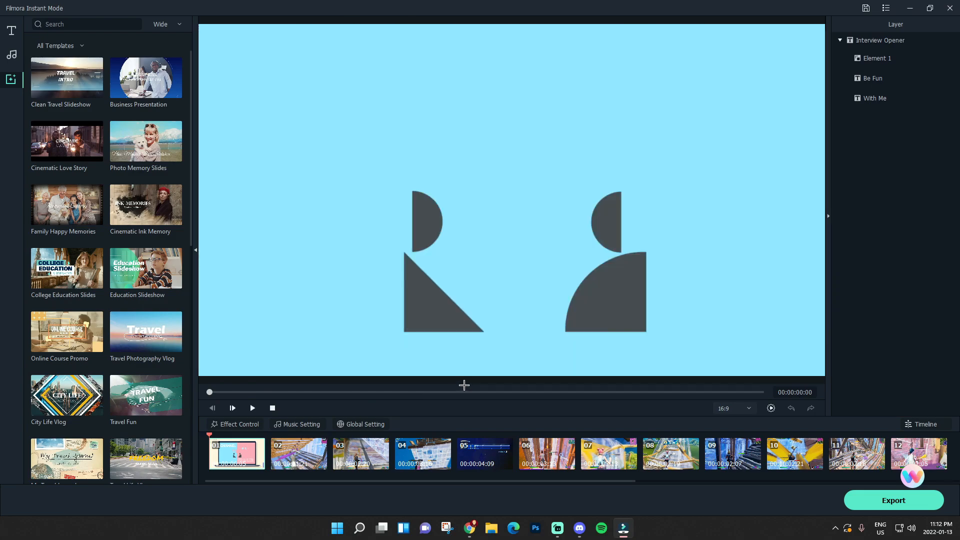
click(252, 408)
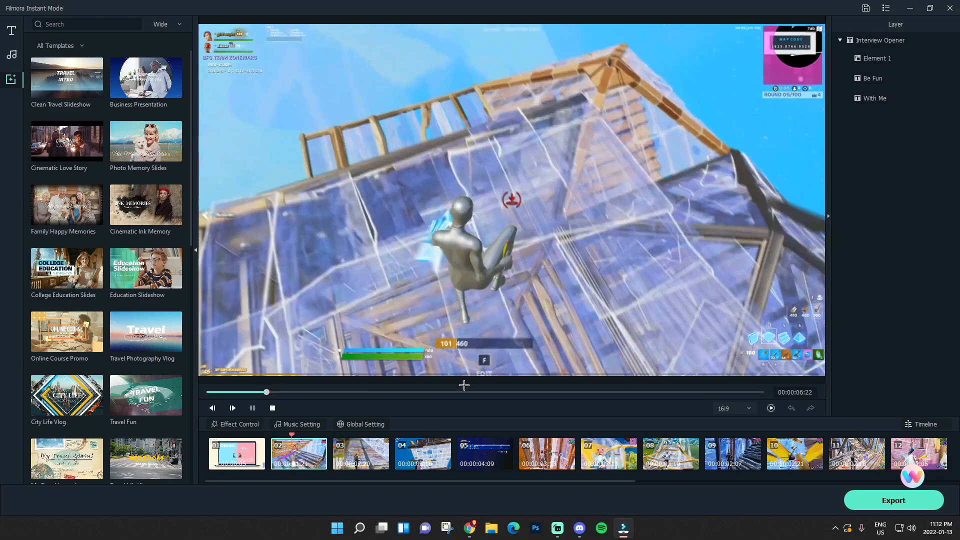
click(252, 408)
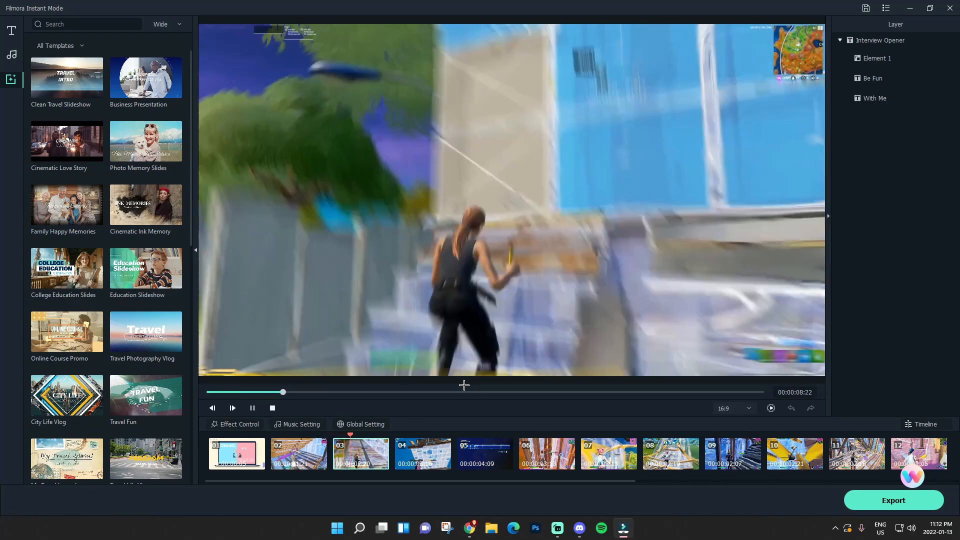
click(11, 31)
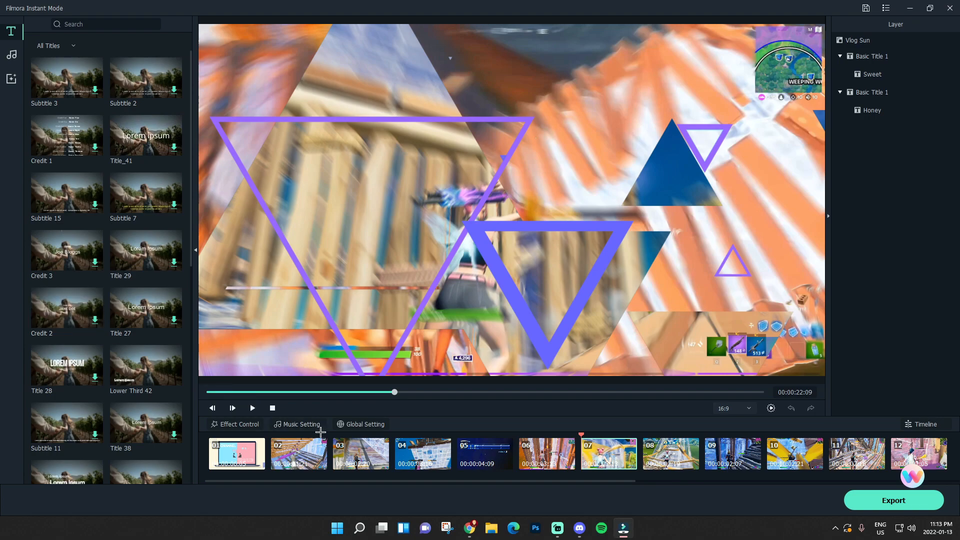
mouse_move(744, 410)
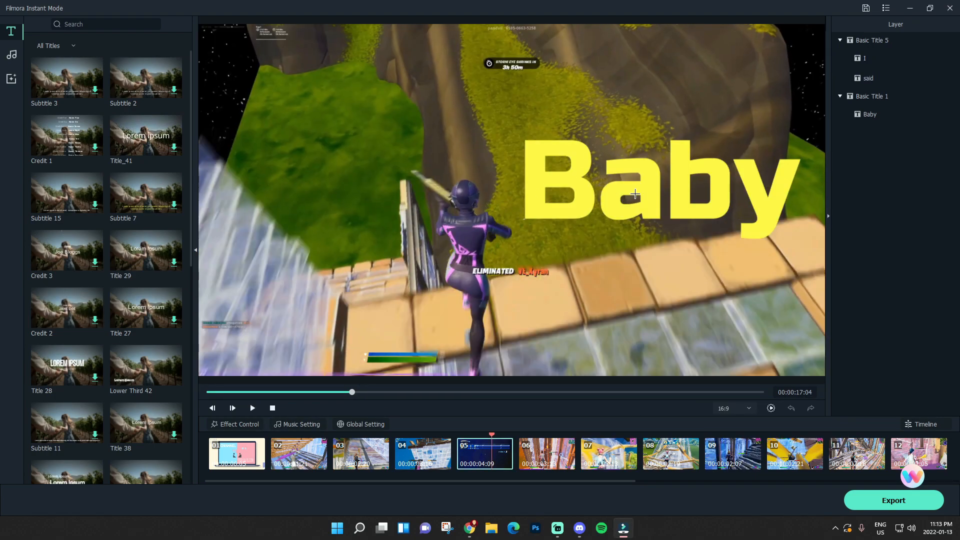
- Select the Baby title, retype it as Yessir and confirm with OK
click(635, 195)
text(Y)
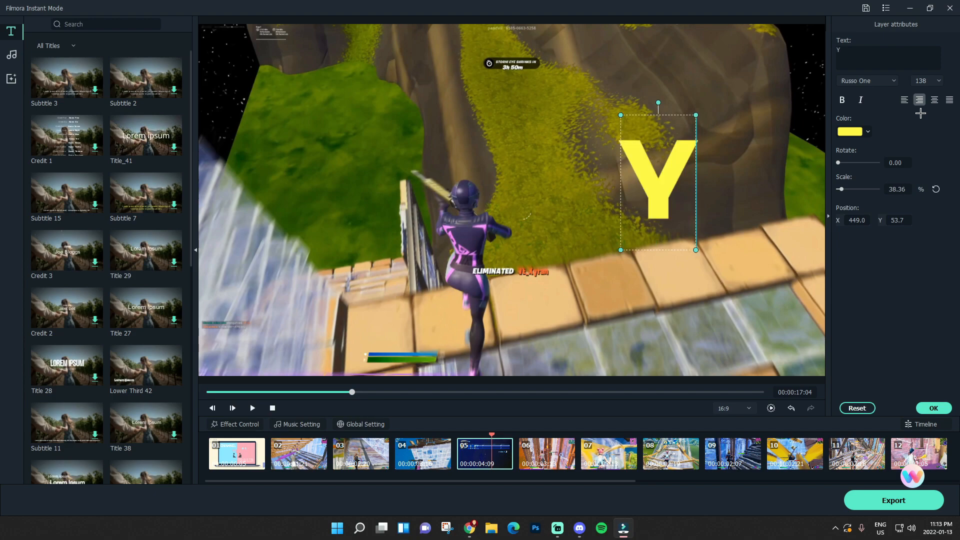
text(essir)
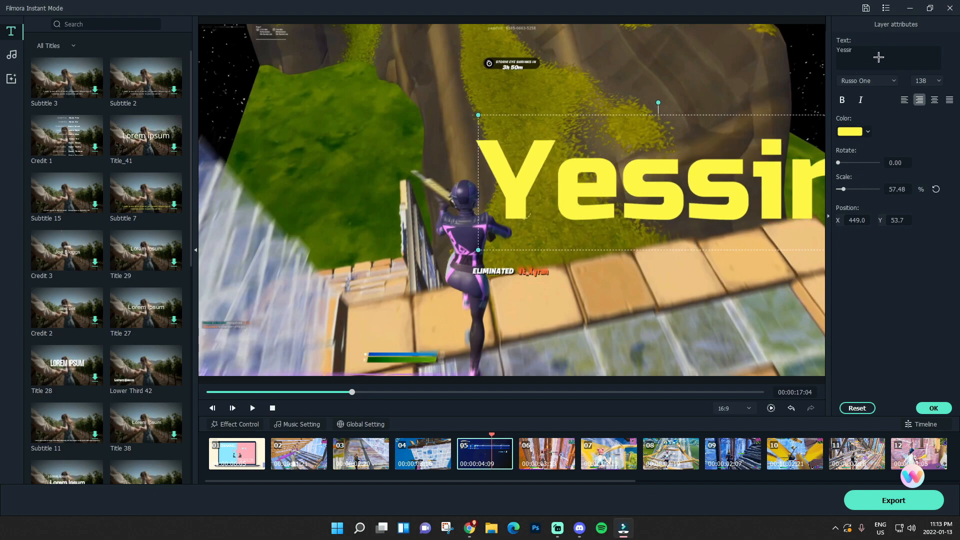
click(867, 80)
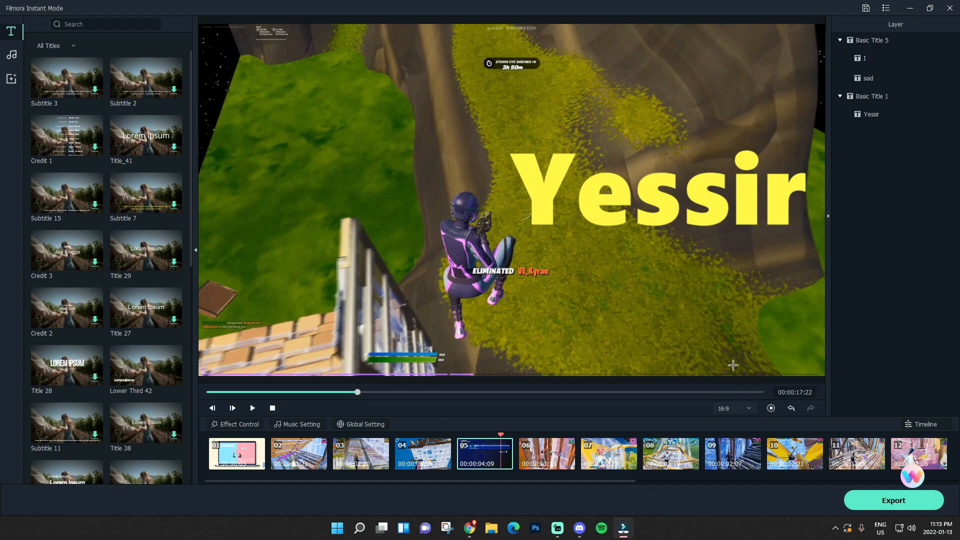
mouse_move(662, 230)
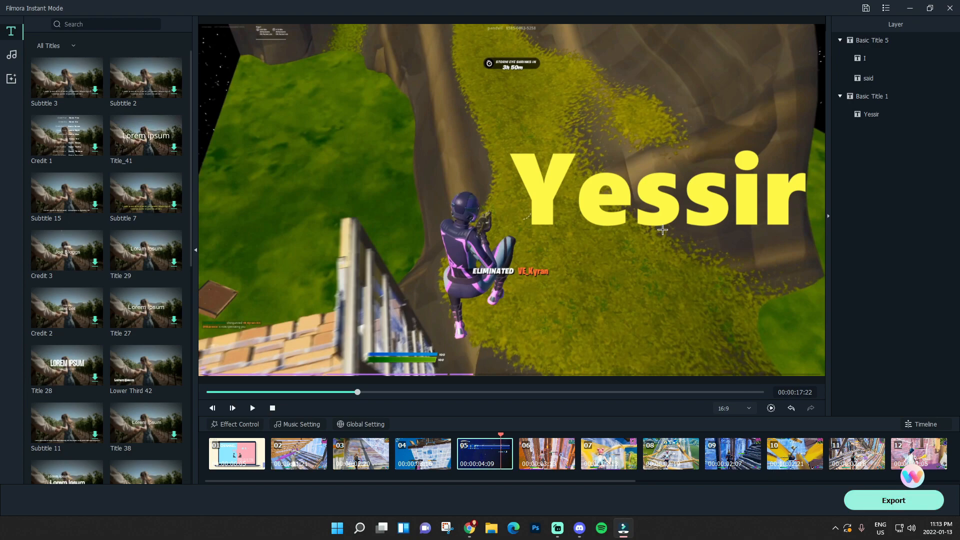